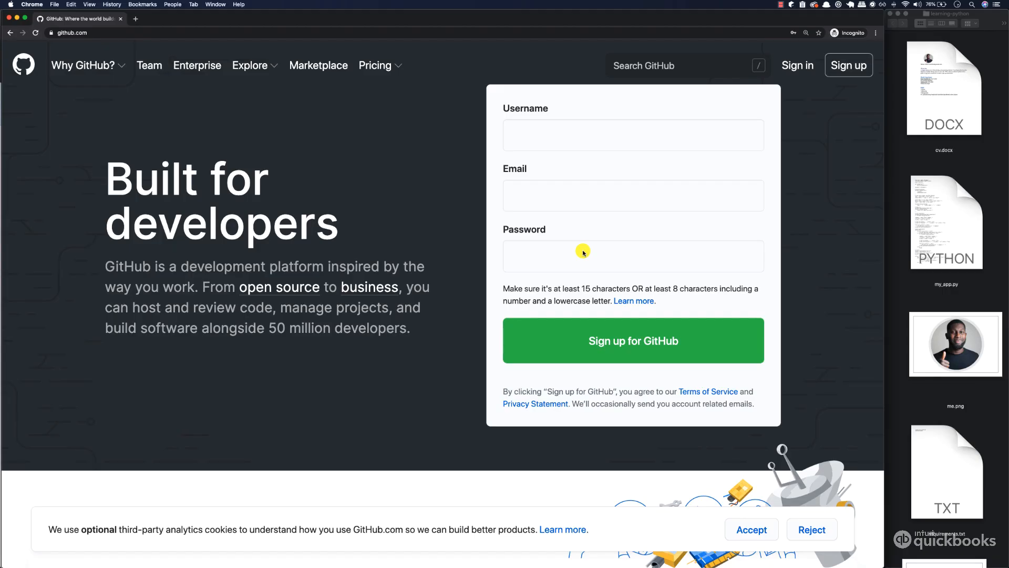
{"action": "mouse_move", "coordinate": [357, 149]}
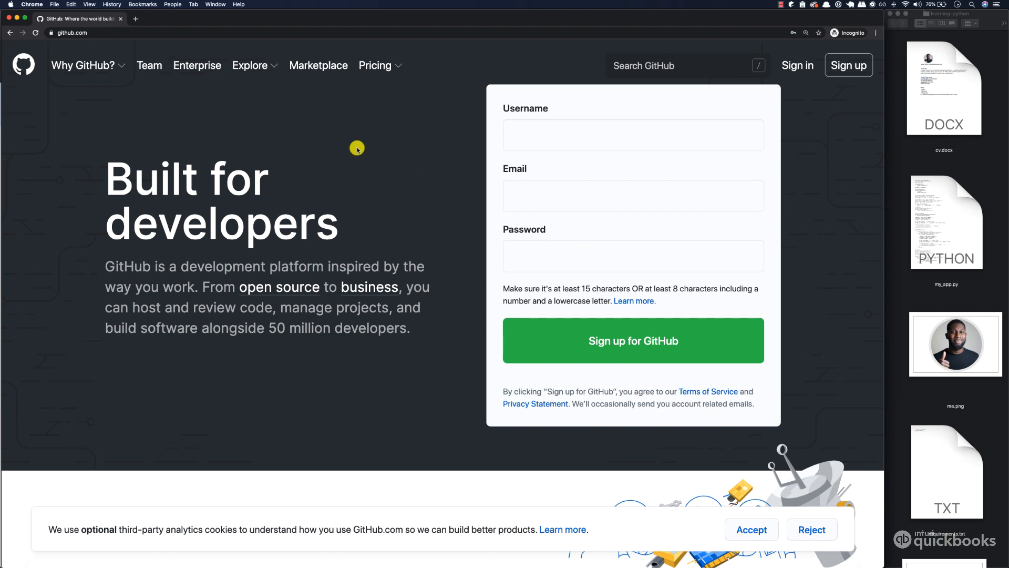
Create the Public repository python-intuit-quickbooks-project with an initial README file.
{"action": "left_click", "coordinate": [84, 65]}
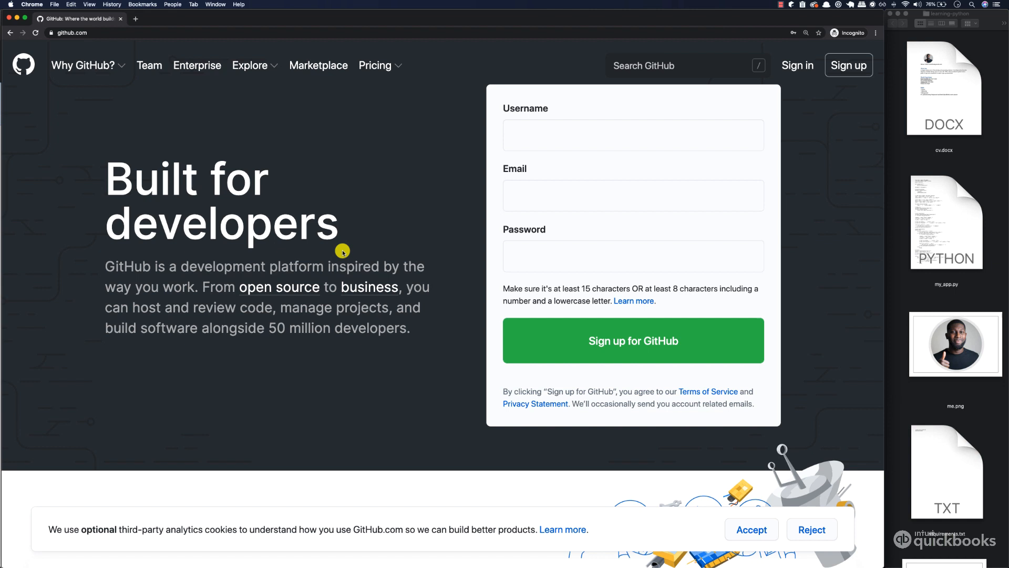
{"action": "mouse_move", "coordinate": [622, 185]}
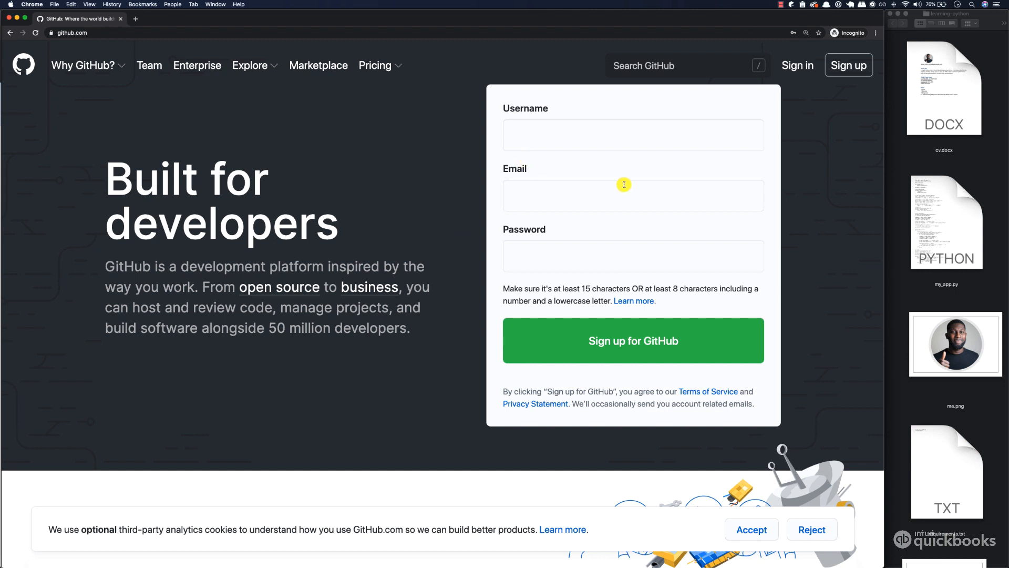
{"action": "mouse_move", "coordinate": [83, 107]}
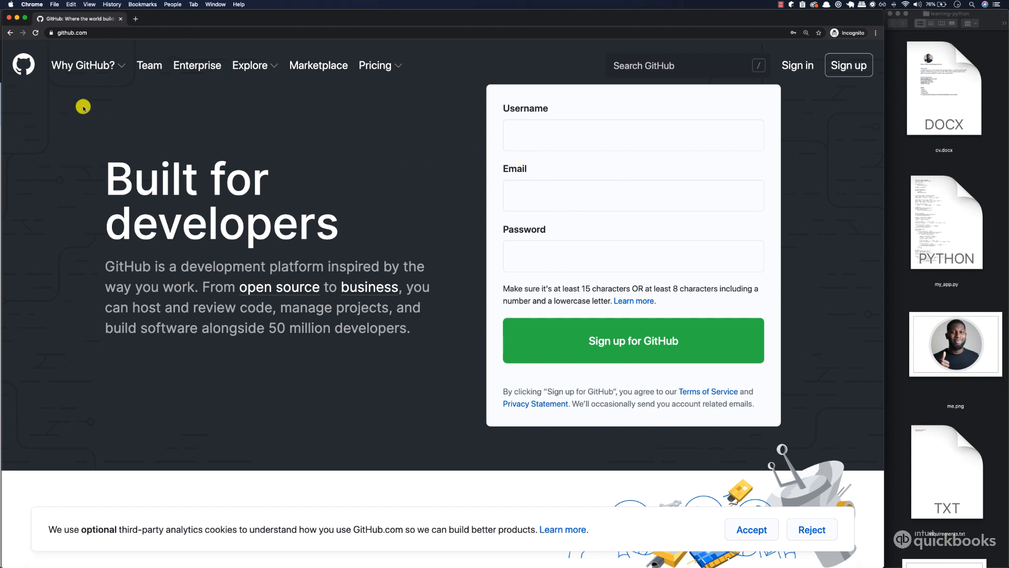
{"action": "mouse_move", "coordinate": [9, 17]}
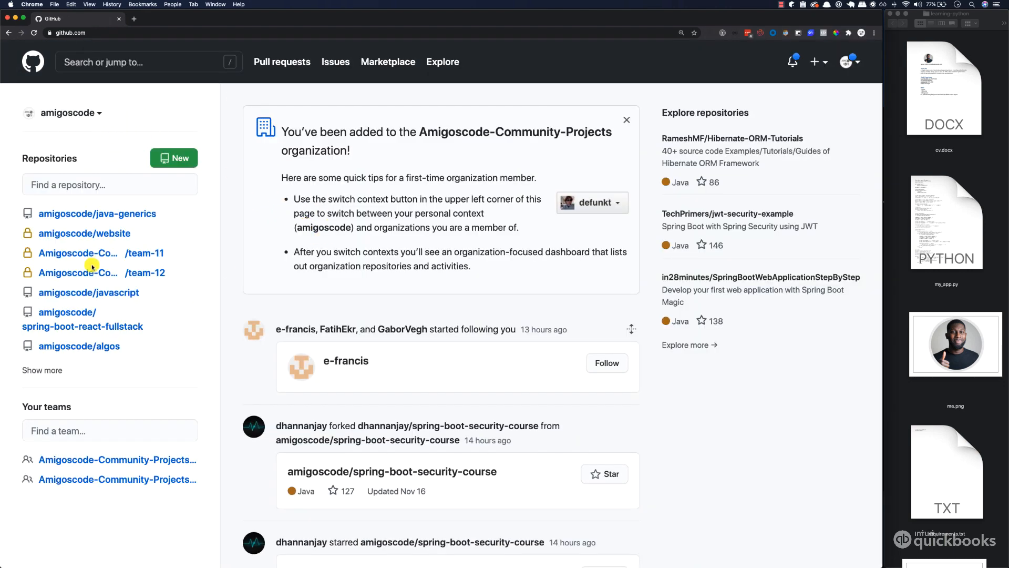
{"action": "mouse_move", "coordinate": [96, 143]}
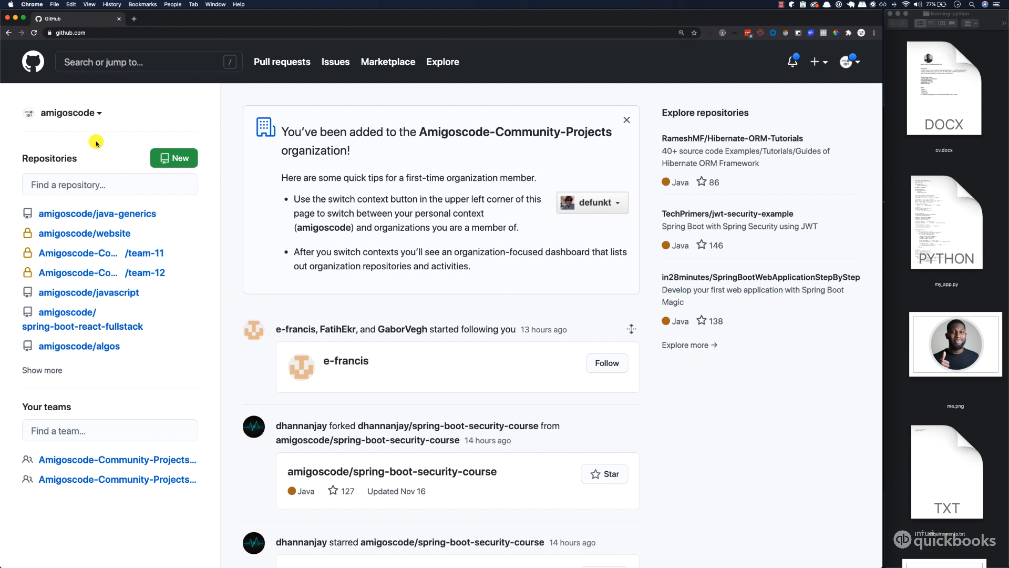
{"action": "mouse_move", "coordinate": [61, 160]}
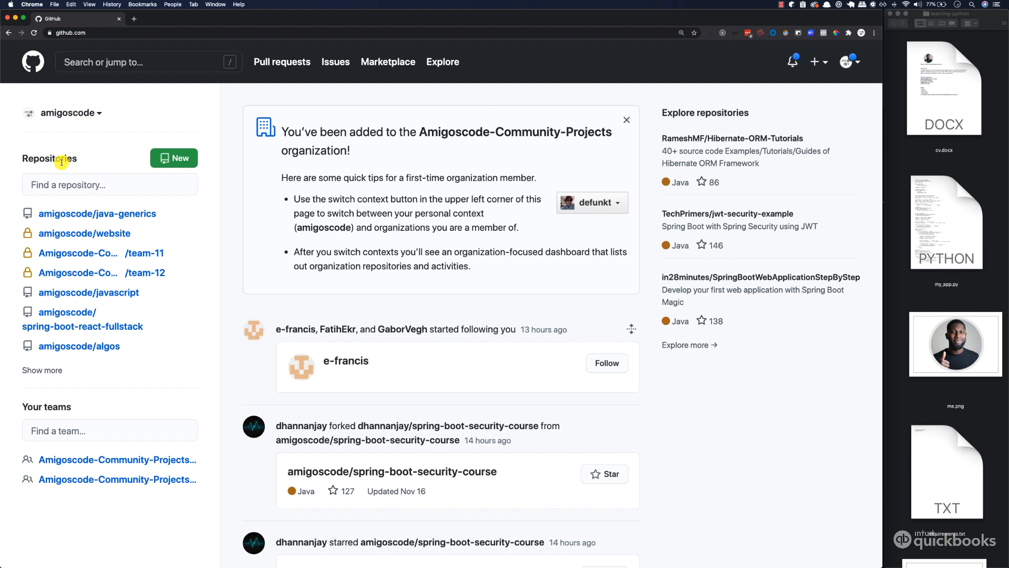
{"action": "mouse_move", "coordinate": [293, 212]}
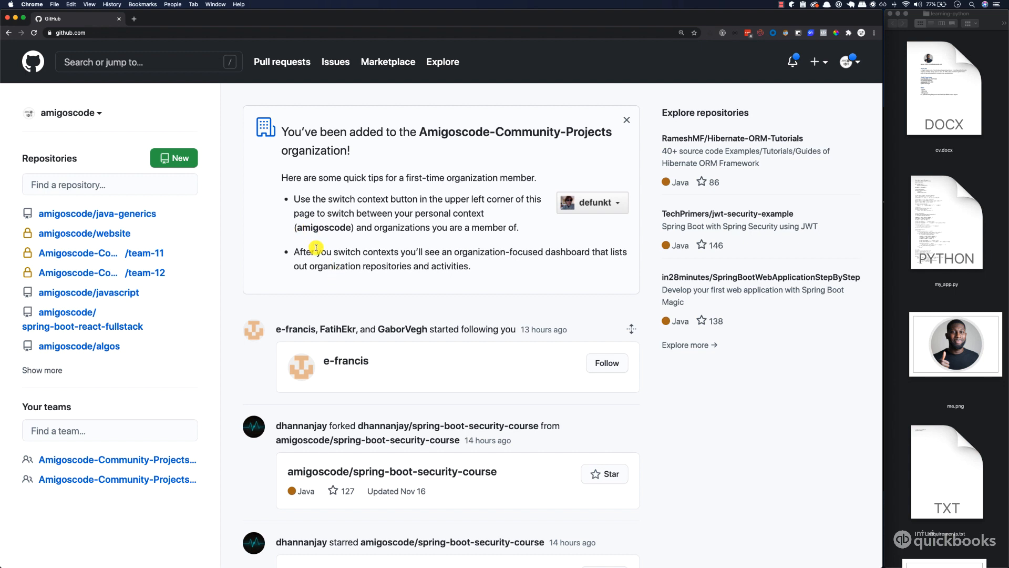
{"action": "mouse_move", "coordinate": [52, 152]}
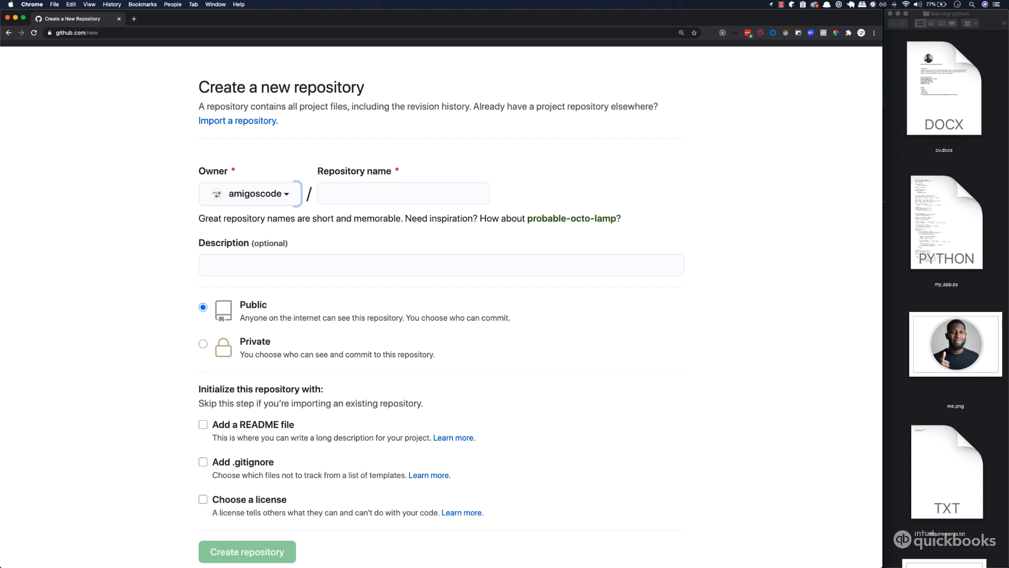
{"action": "type", "text": "python-"}
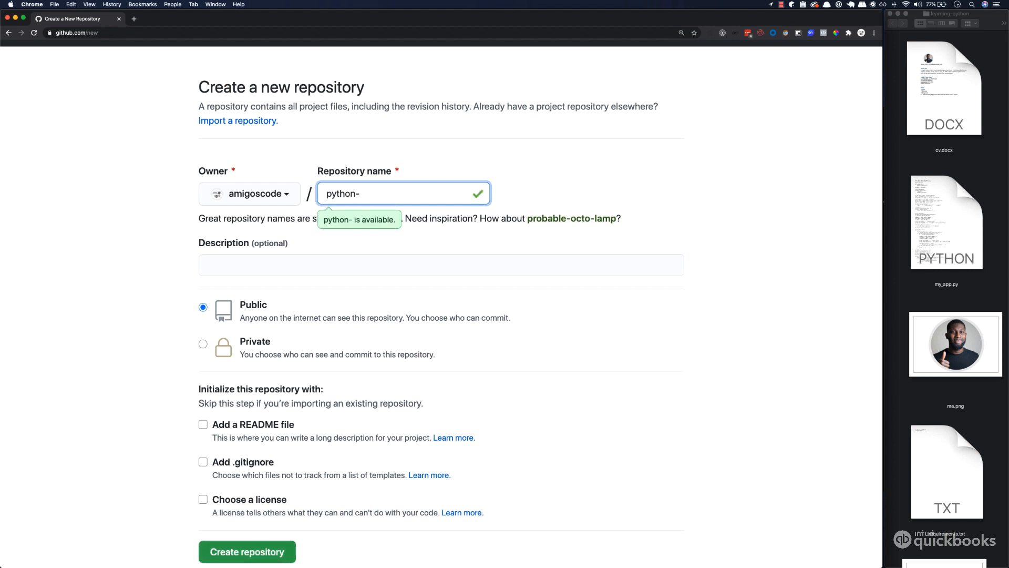
{"action": "type", "text": "intuit"}
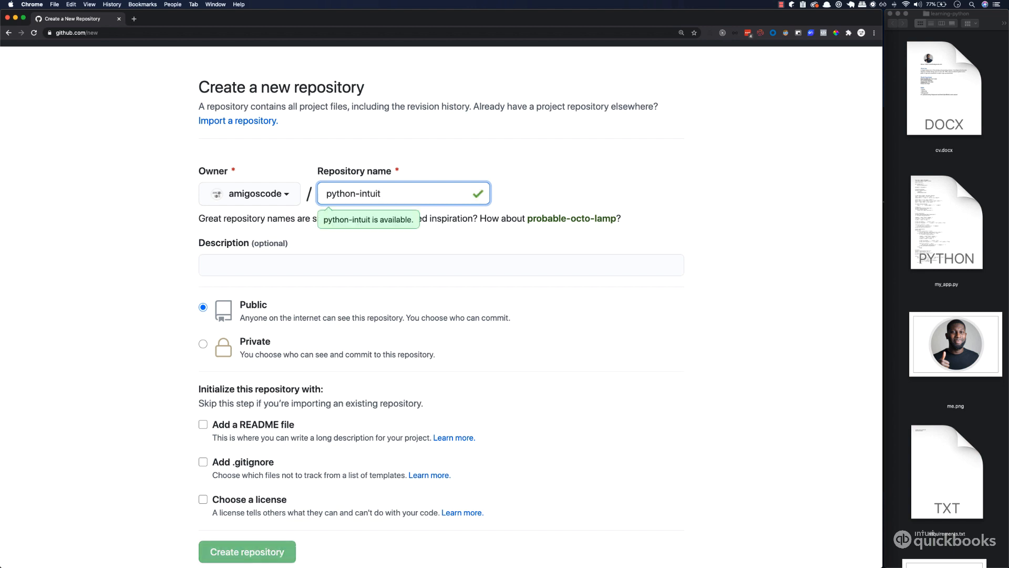
{"action": "type", "text": "-quick-"}
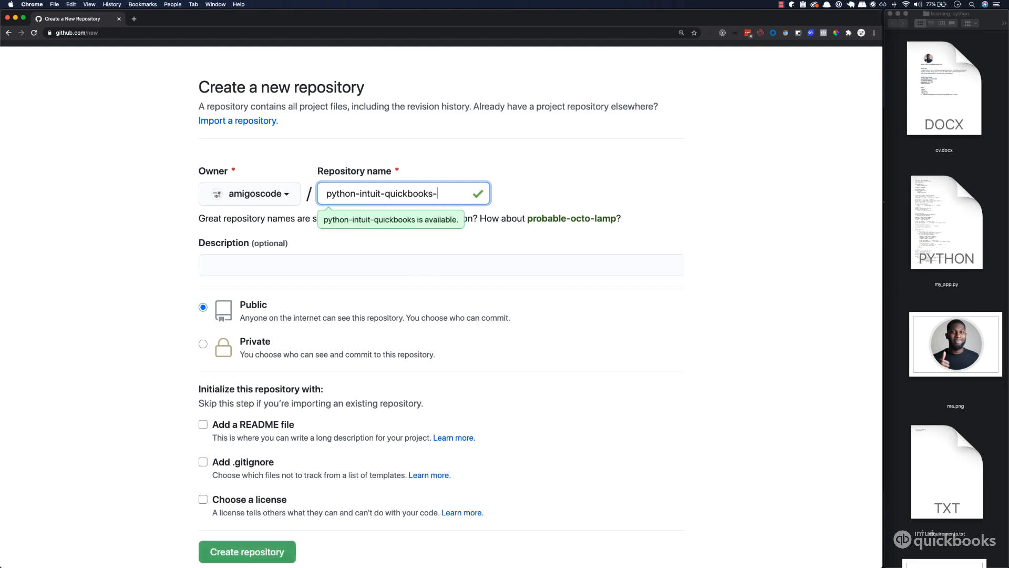
{"action": "type", "text": "project"}
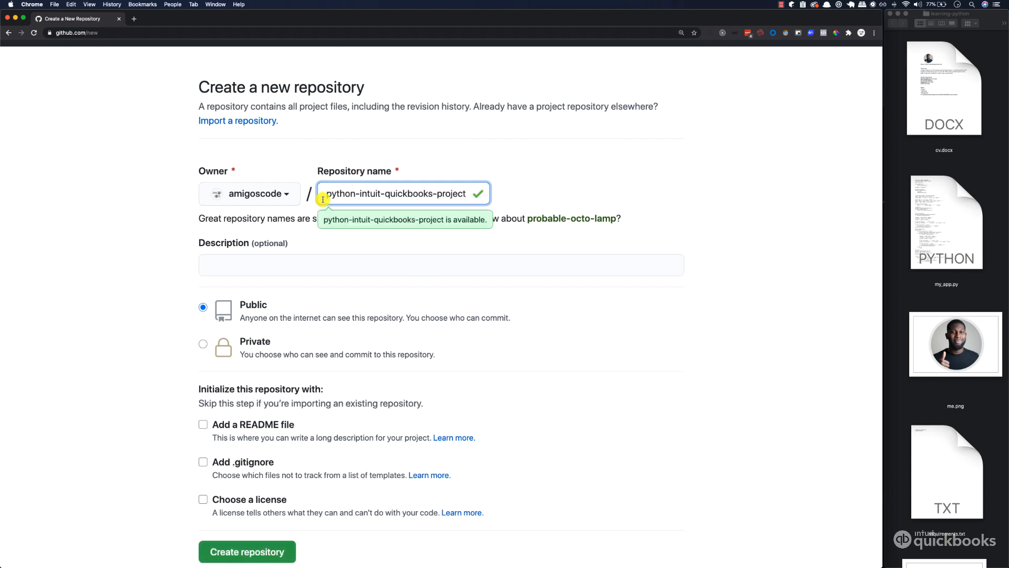
{"action": "mouse_move", "coordinate": [286, 339]}
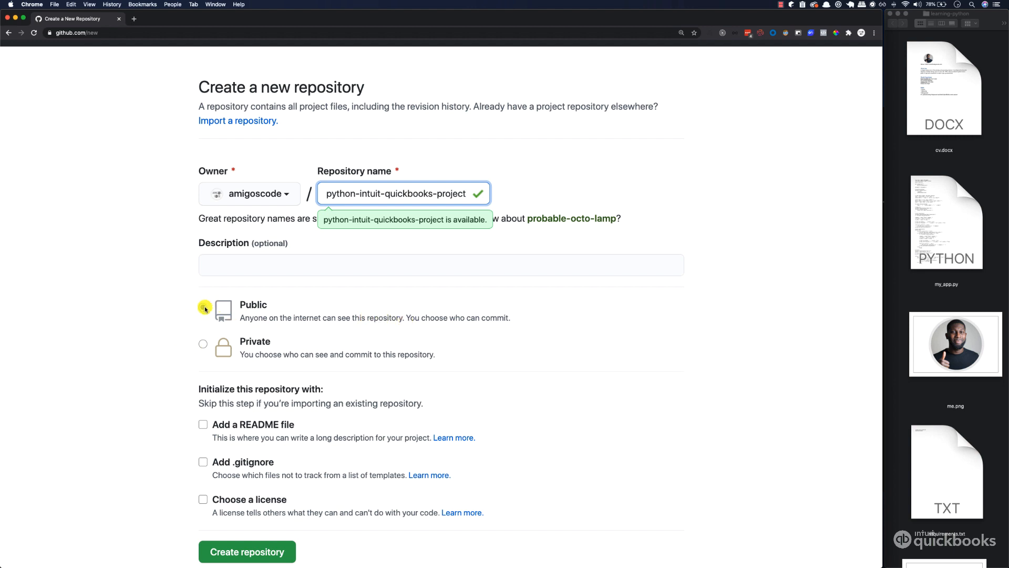
{"action": "left_click", "coordinate": [203, 293]}
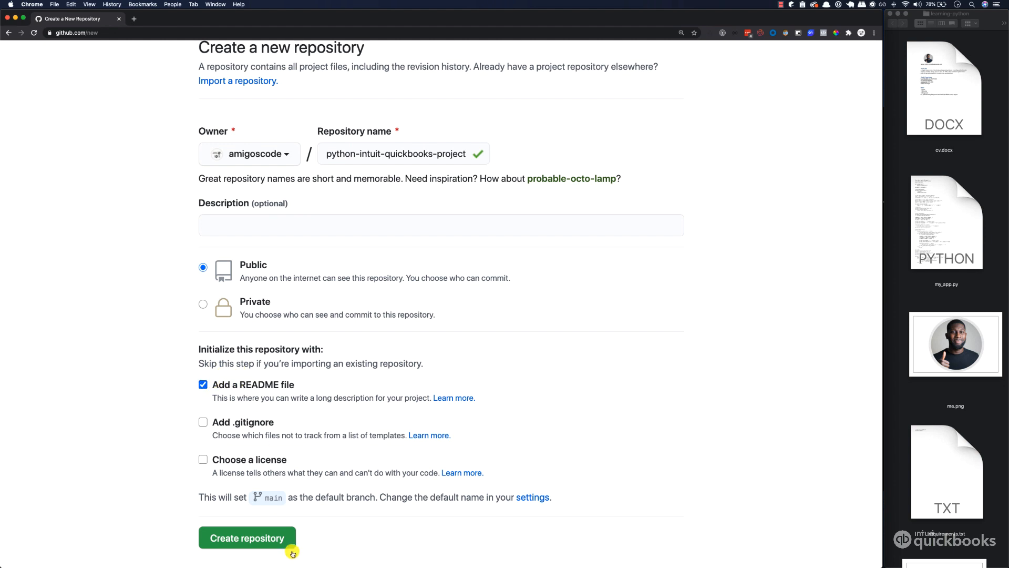
{"action": "left_click", "coordinate": [247, 537]}
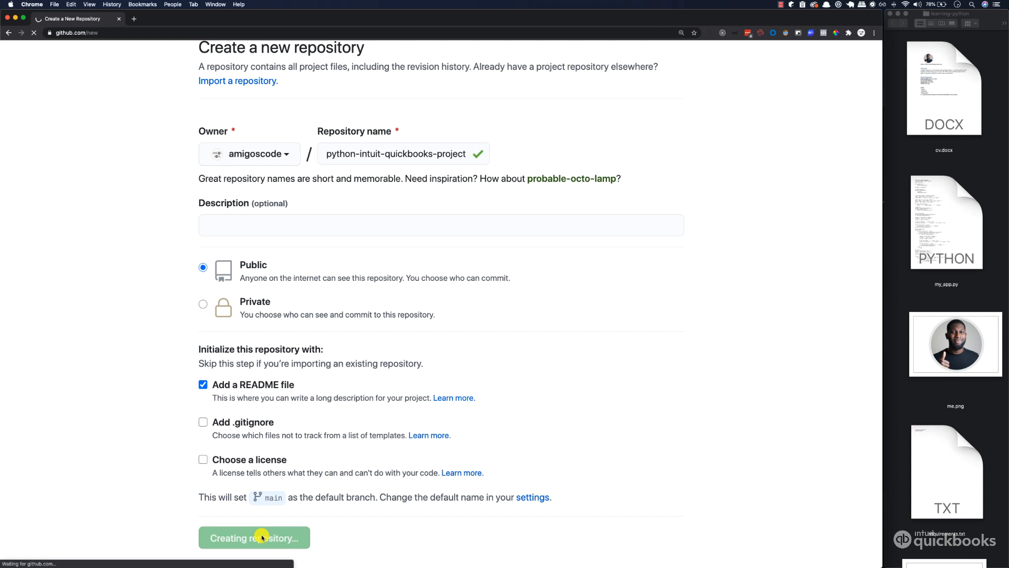
{"action": "left_click", "coordinate": [253, 537]}
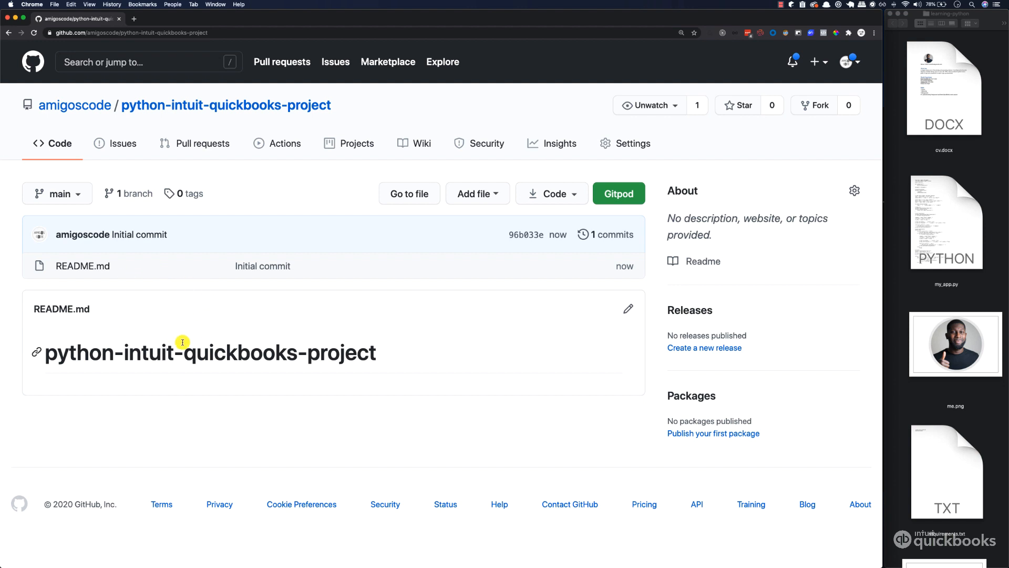
{"action": "mouse_move", "coordinate": [477, 196]}
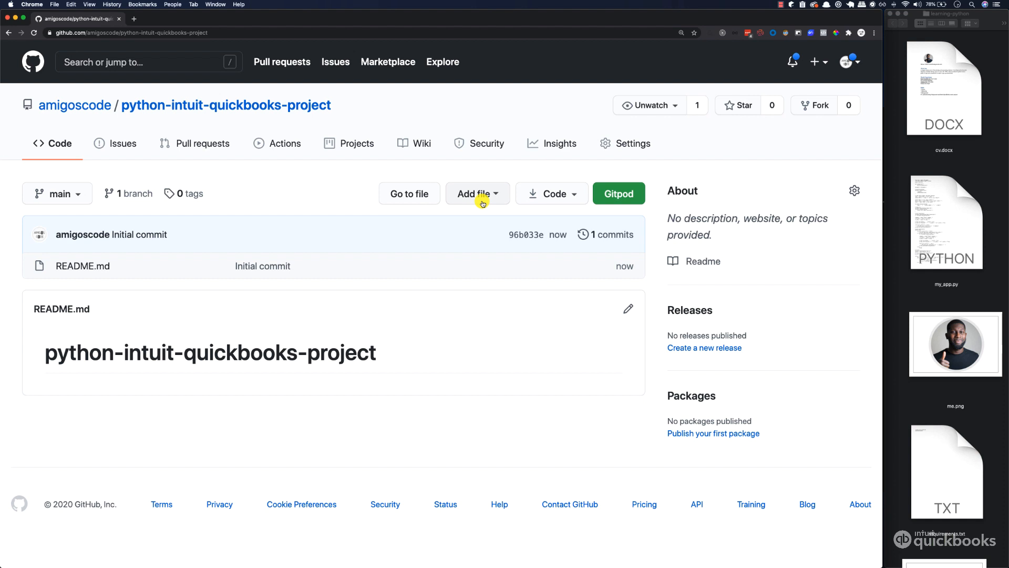
{"action": "mouse_move", "coordinate": [483, 200]}
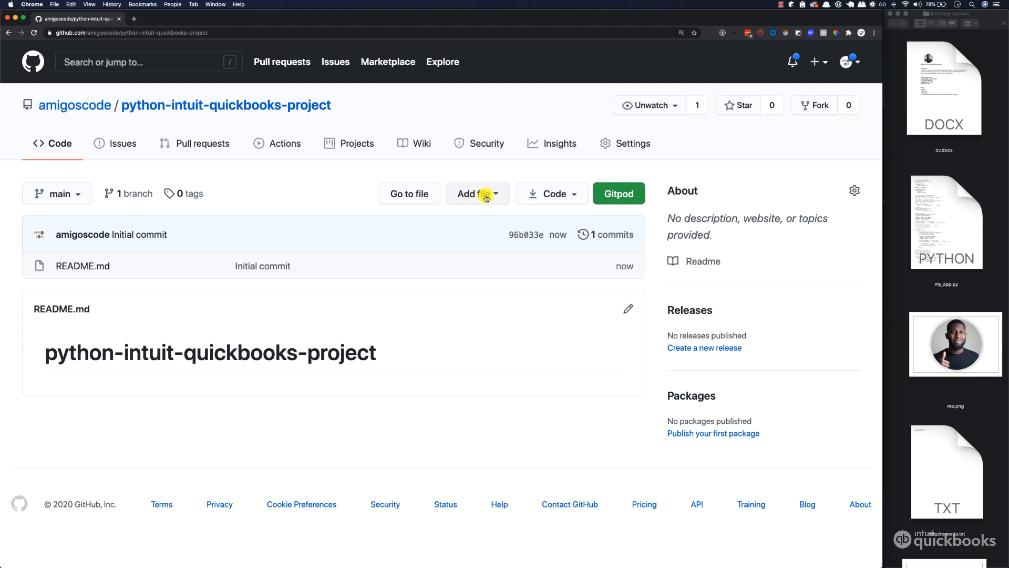
Choose Upload files from the repository's Add file menu.
{"action": "left_click", "coordinate": [477, 193]}
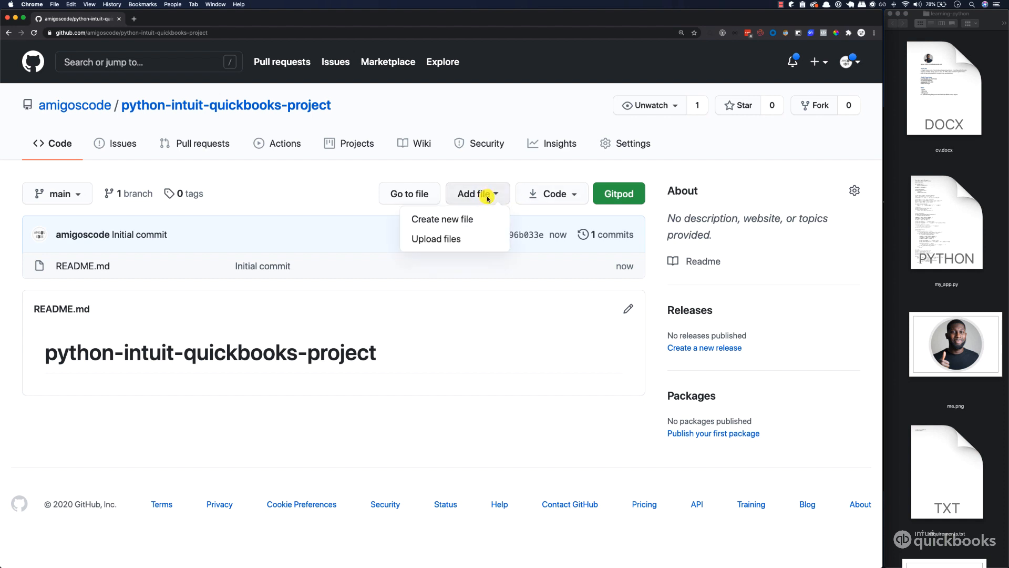
{"action": "left_click", "coordinate": [435, 239]}
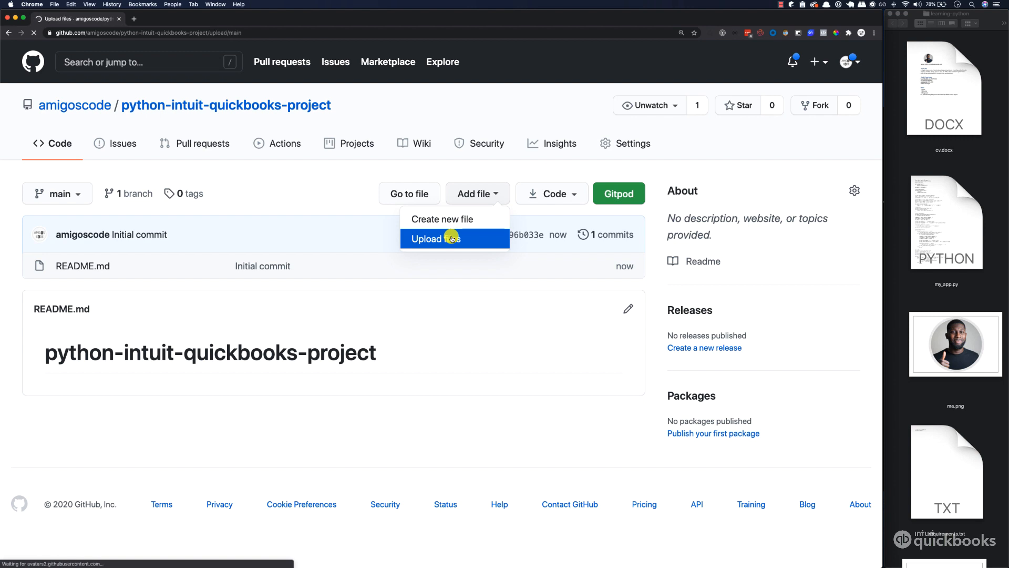
{"action": "left_click", "coordinate": [435, 238]}
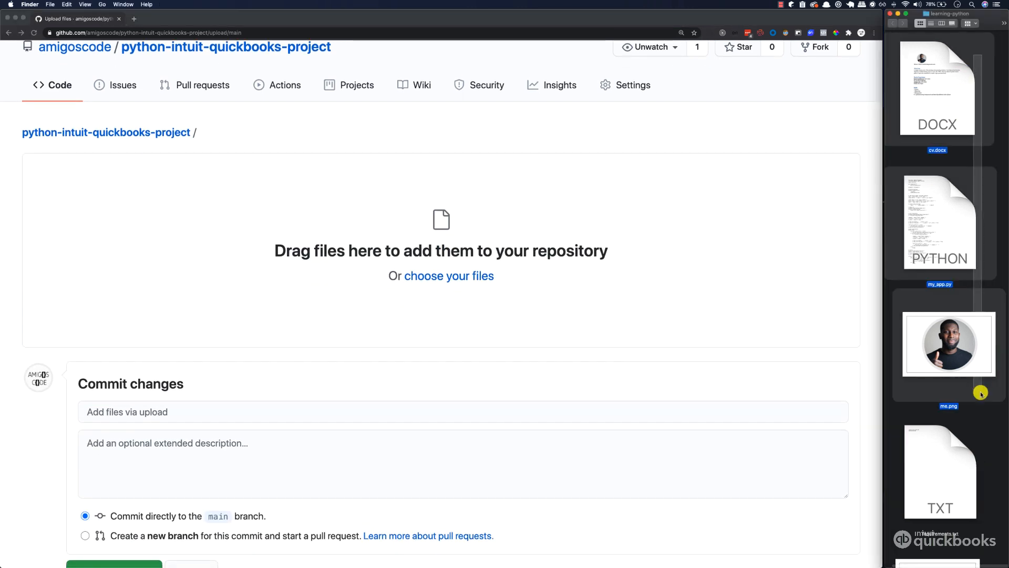
{"action": "mouse_move", "coordinate": [943, 289]}
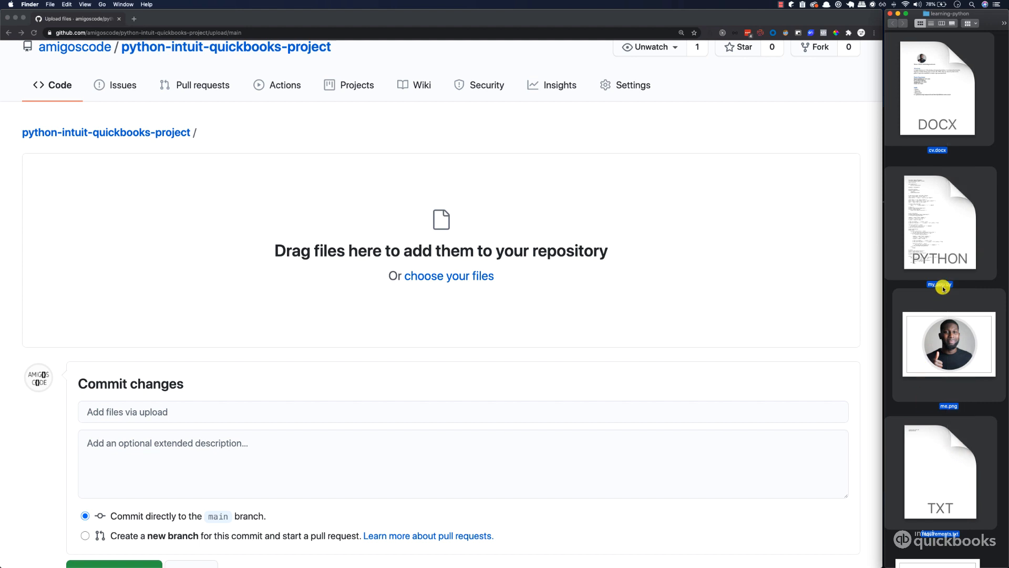
Upload cv.docx, me.png, my_app.py and requirements.txt and commit them.
{"action": "left_click_drag", "start_coordinate": [943, 287], "coordinate": [526, 214]}
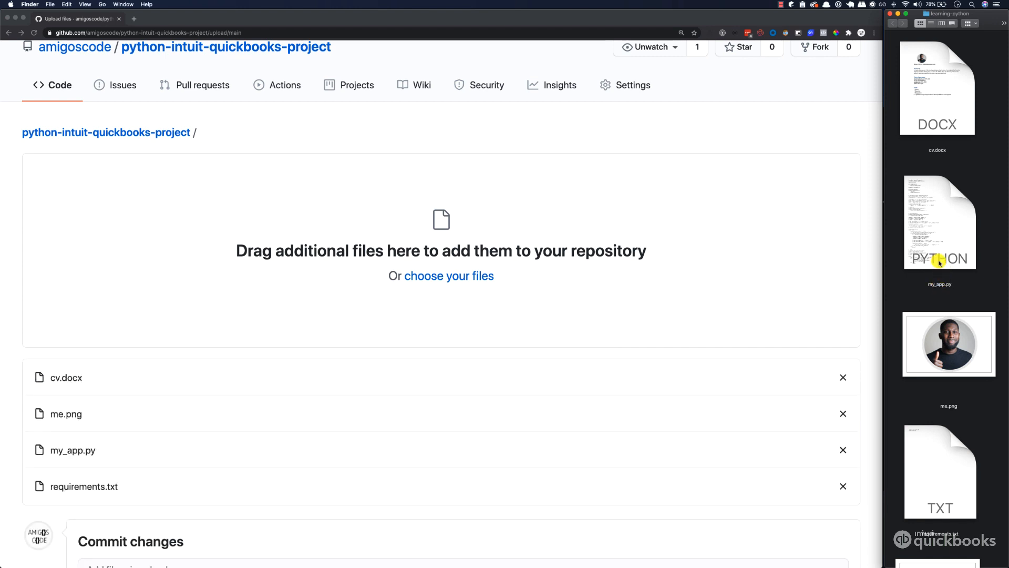
{"action": "mouse_move", "coordinate": [950, 497]}
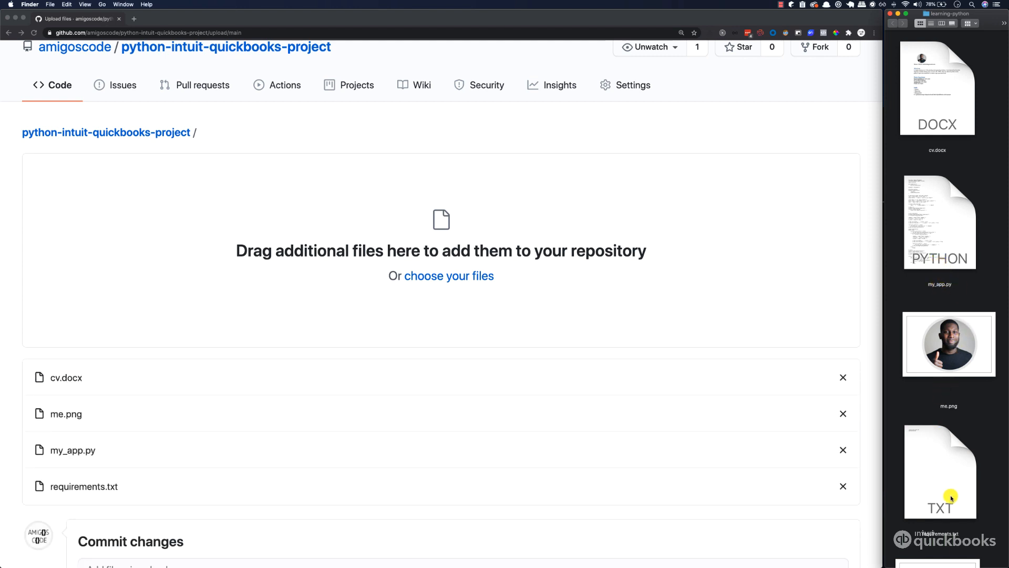
{"action": "scroll", "scroll_direction": "down", "scroll_amount": 3}
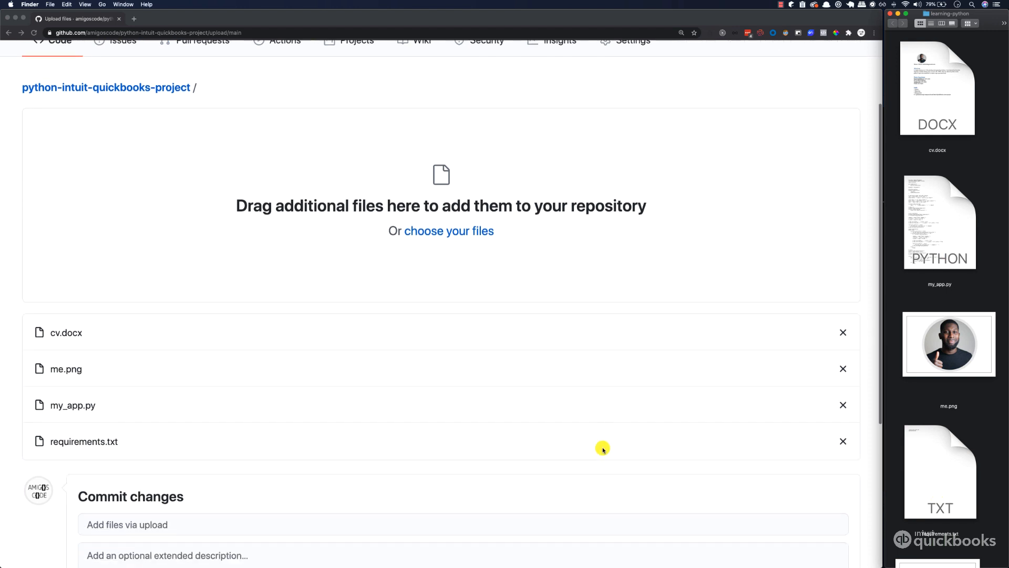
{"action": "scroll", "scroll_direction": "down", "scroll_amount": 3}
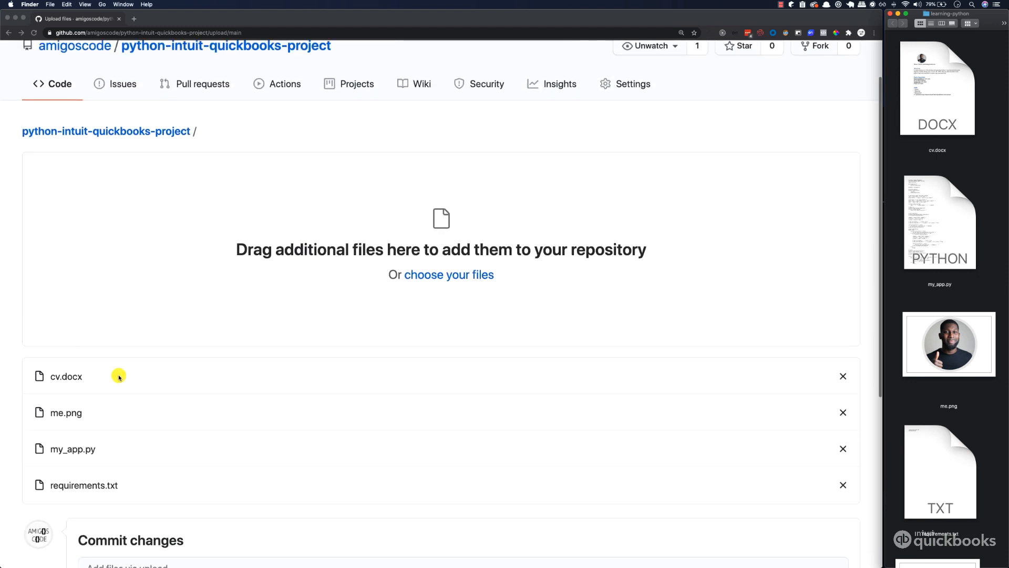
{"action": "scroll", "scroll_direction": "down", "scroll_amount": 3}
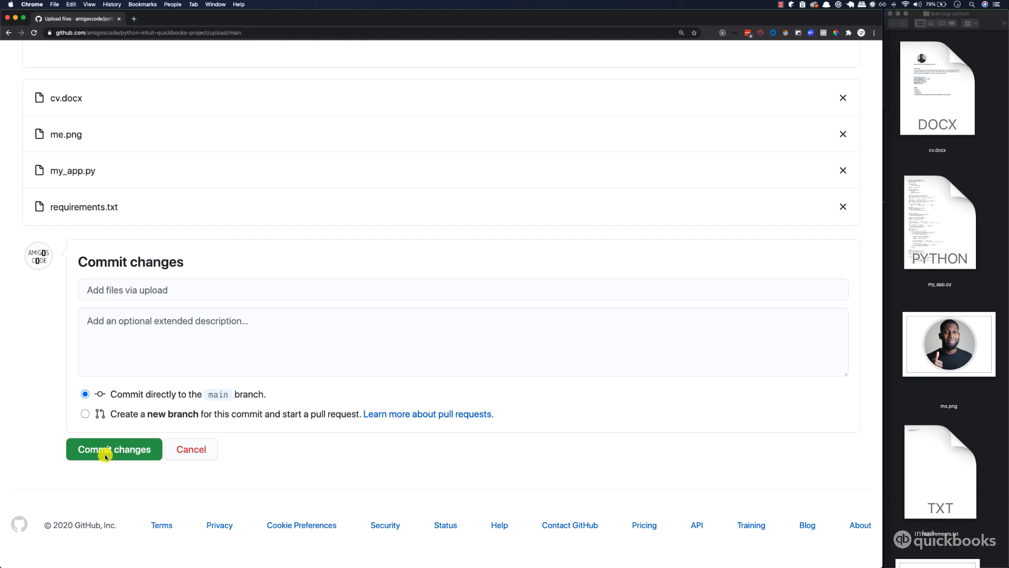
{"action": "left_click", "coordinate": [114, 449]}
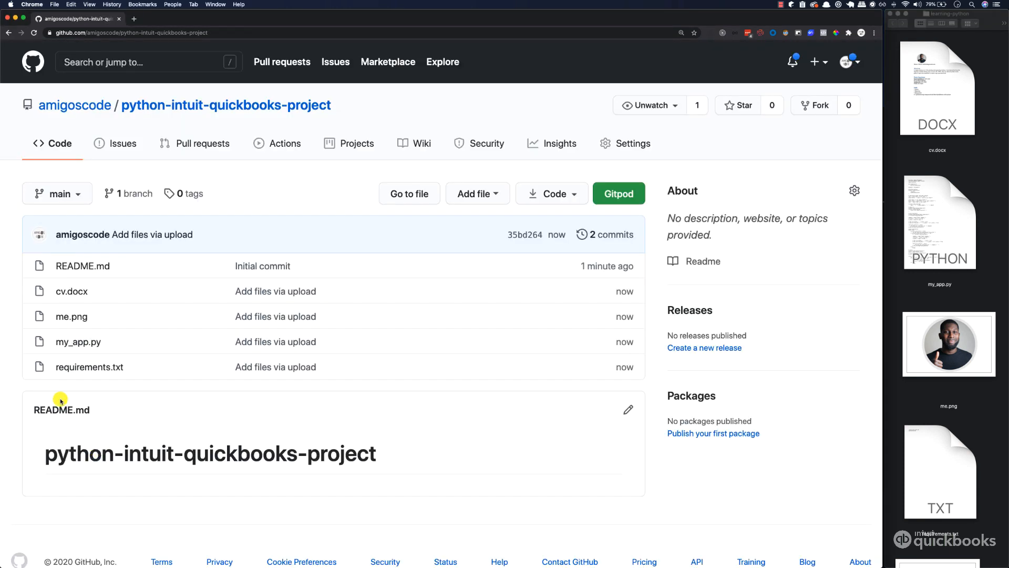
{"action": "mouse_move", "coordinate": [96, 327]}
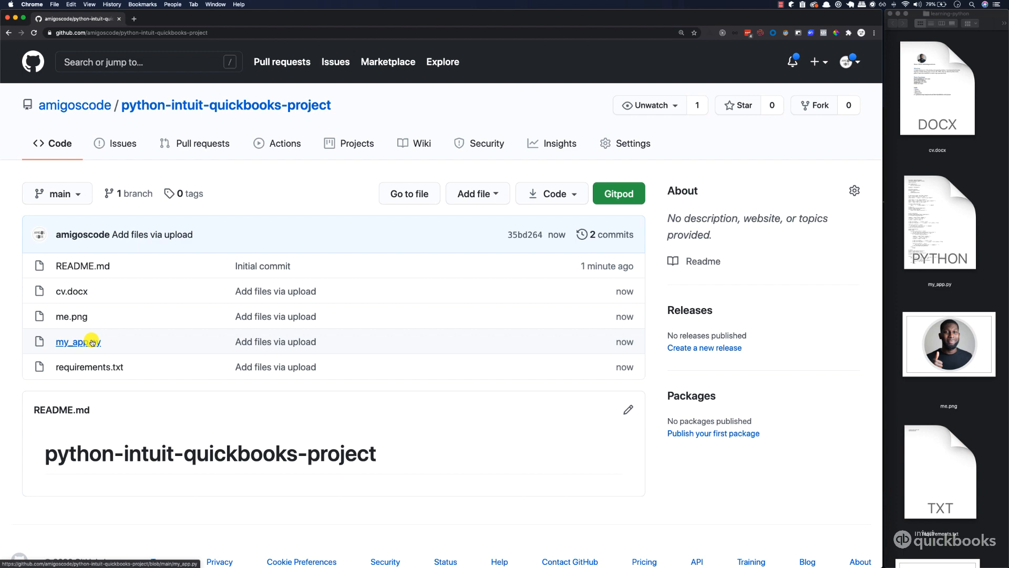
Open my_app.py and scroll through its 89 lines of Python code.
{"action": "left_click", "coordinate": [72, 341]}
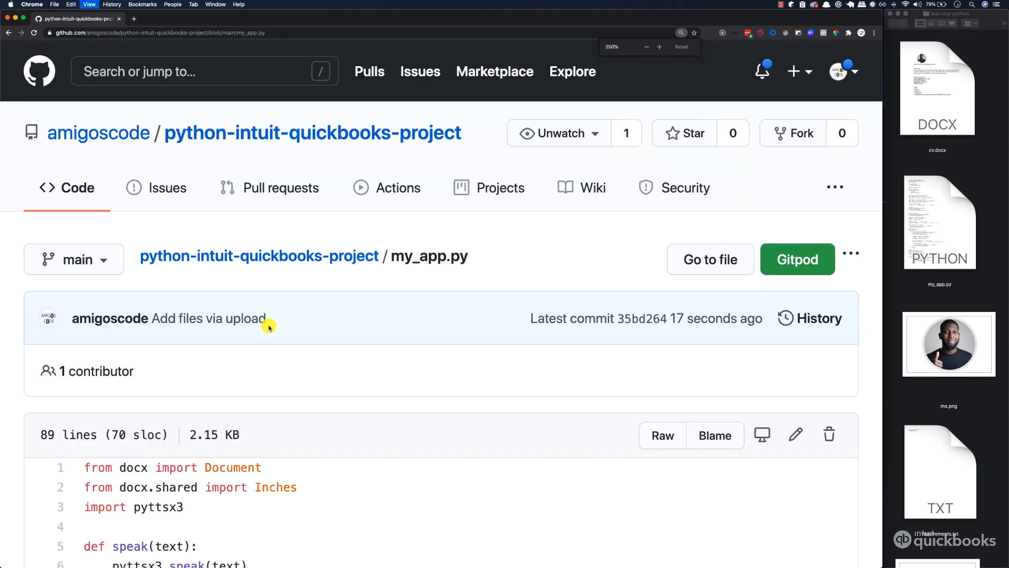
{"action": "scroll", "scroll_direction": "down", "scroll_amount": 3}
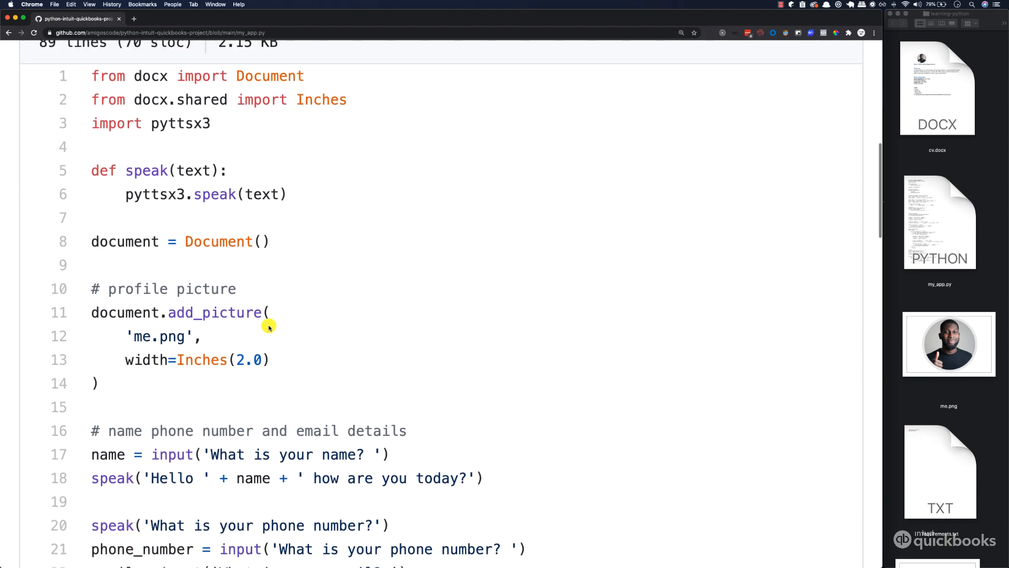
{"action": "scroll", "scroll_direction": "down", "scroll_amount": 3}
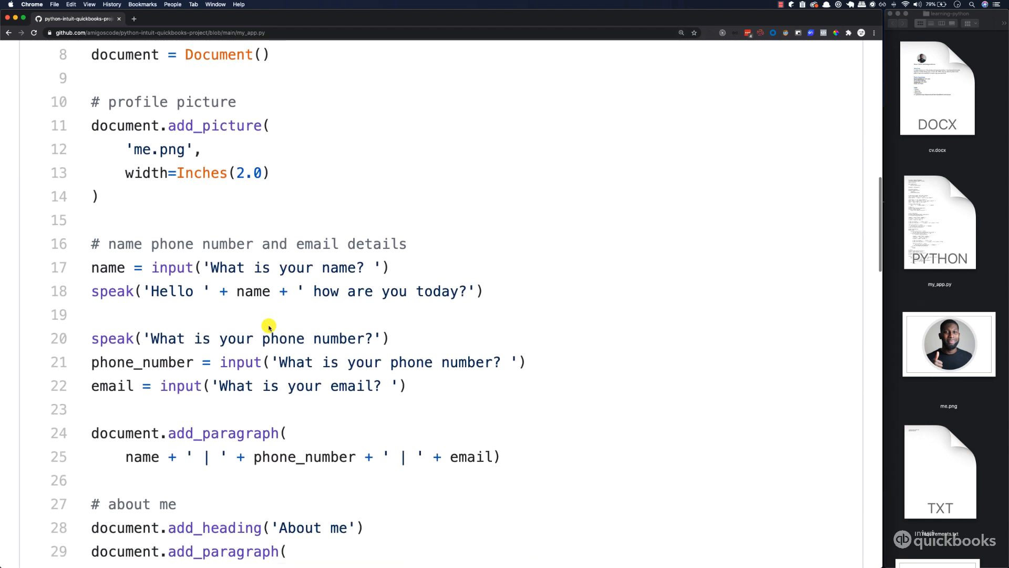
{"action": "scroll", "scroll_direction": "down", "scroll_amount": 3}
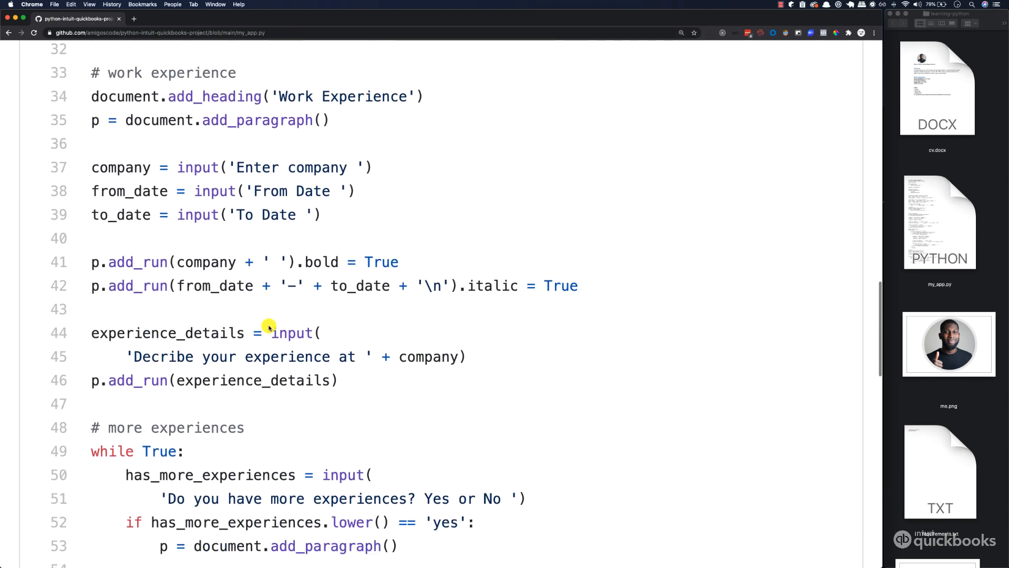
{"action": "scroll", "scroll_direction": "down", "scroll_amount": 3}
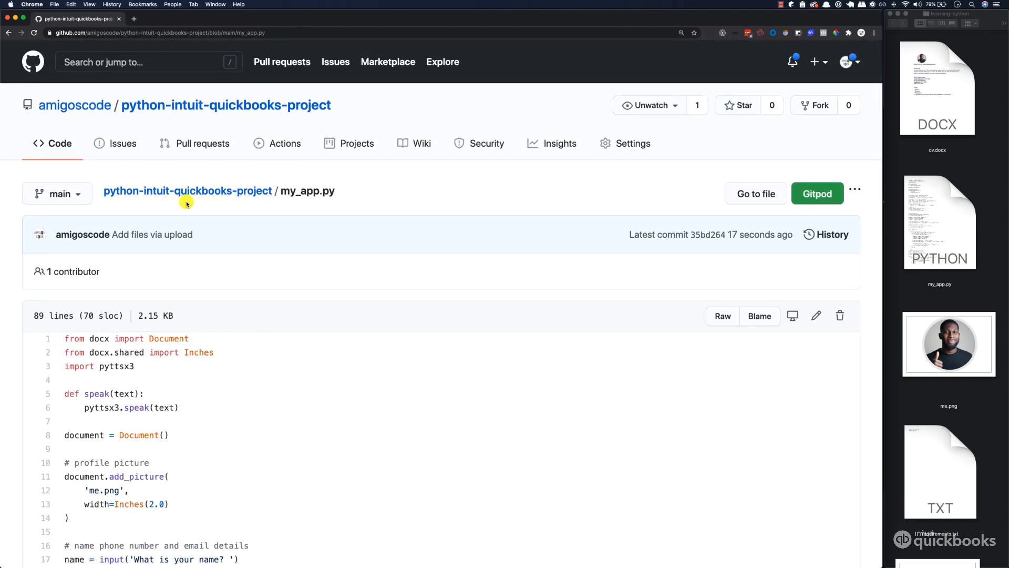
Edit README.md from the repository root, retitling it 'Python Intuit QuickBooks Project'.
{"action": "left_click", "coordinate": [187, 191]}
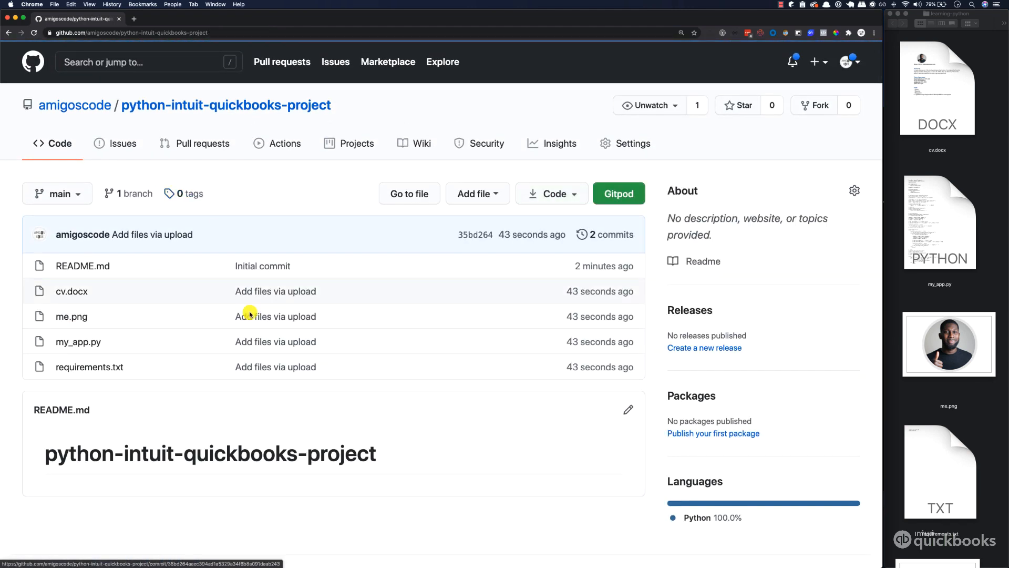
{"action": "scroll", "scroll_direction": "down", "scroll_amount": 3}
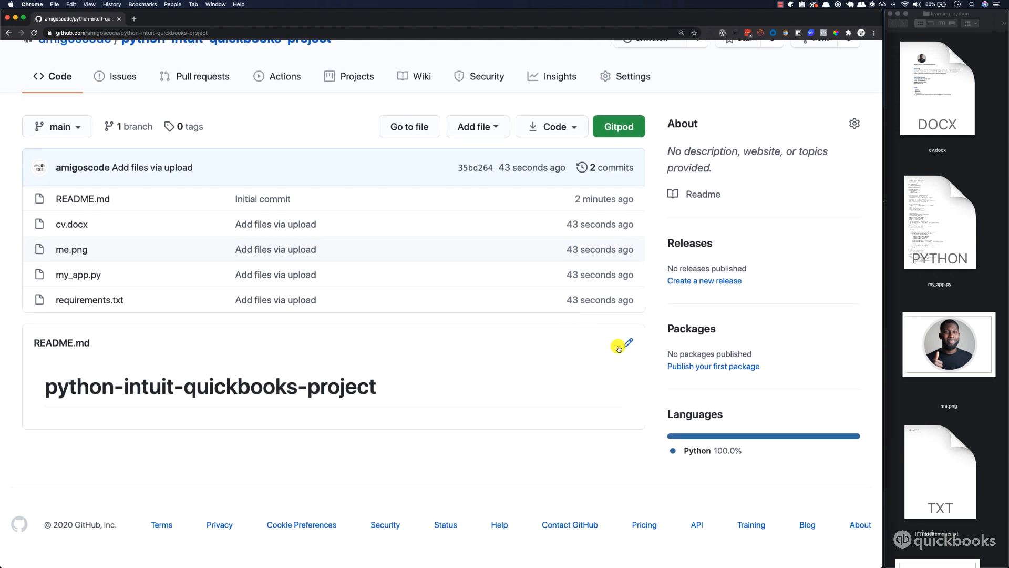
{"action": "left_click", "coordinate": [624, 343]}
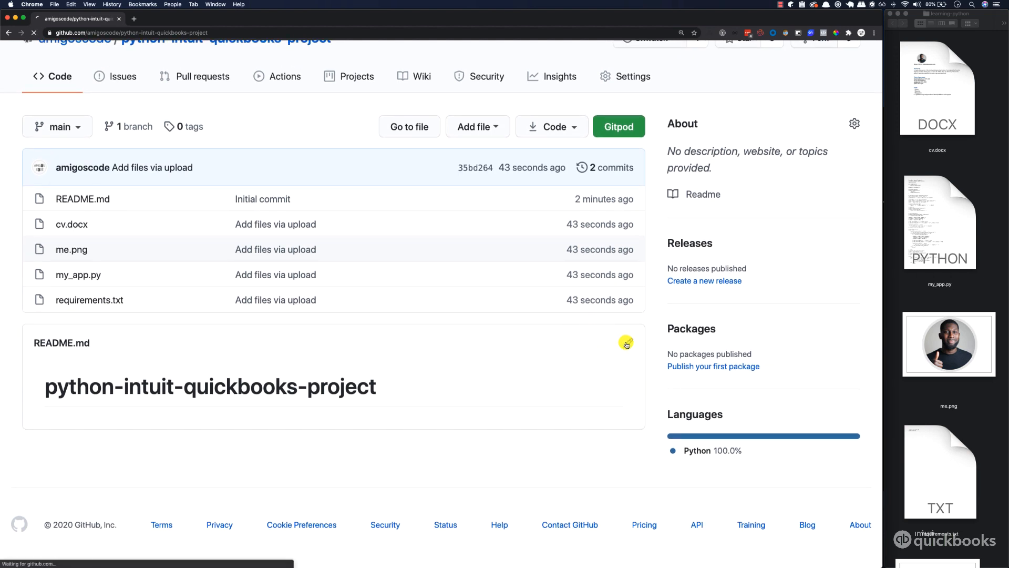
{"action": "left_click", "coordinate": [625, 342]}
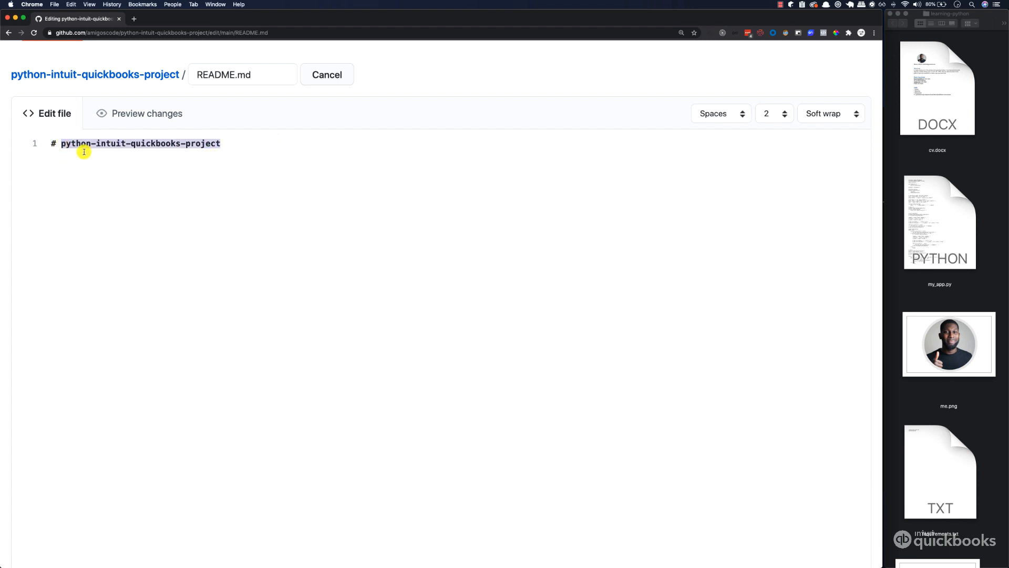
{"action": "type", "text": "Python Intuit QuickBooks Project"}
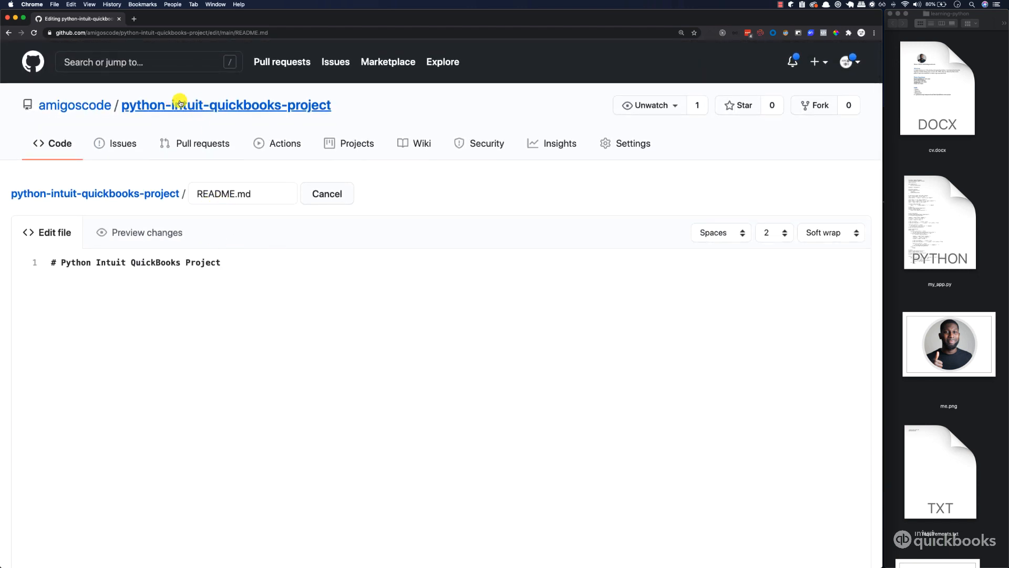
{"action": "mouse_move", "coordinate": [121, 143]}
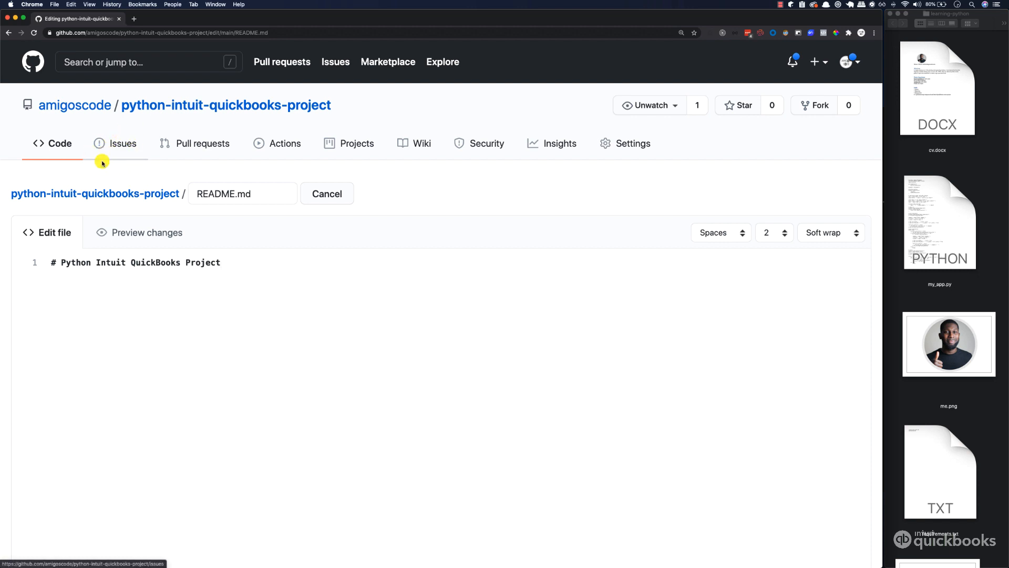
{"action": "mouse_move", "coordinate": [114, 143]}
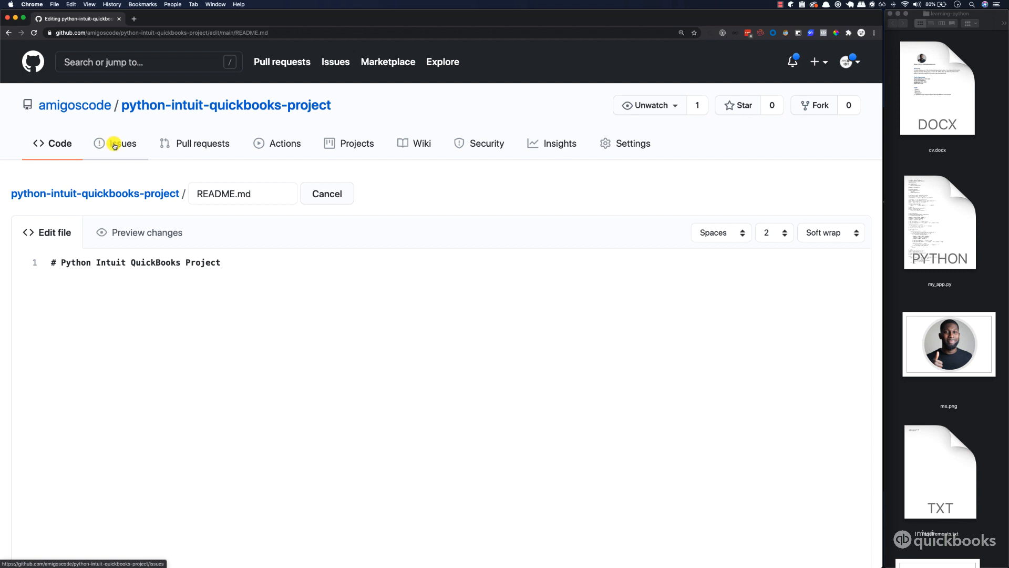
Open the repository's Issues page in a new browser tab and switch to it.
{"action": "right_click", "coordinate": [119, 143]}
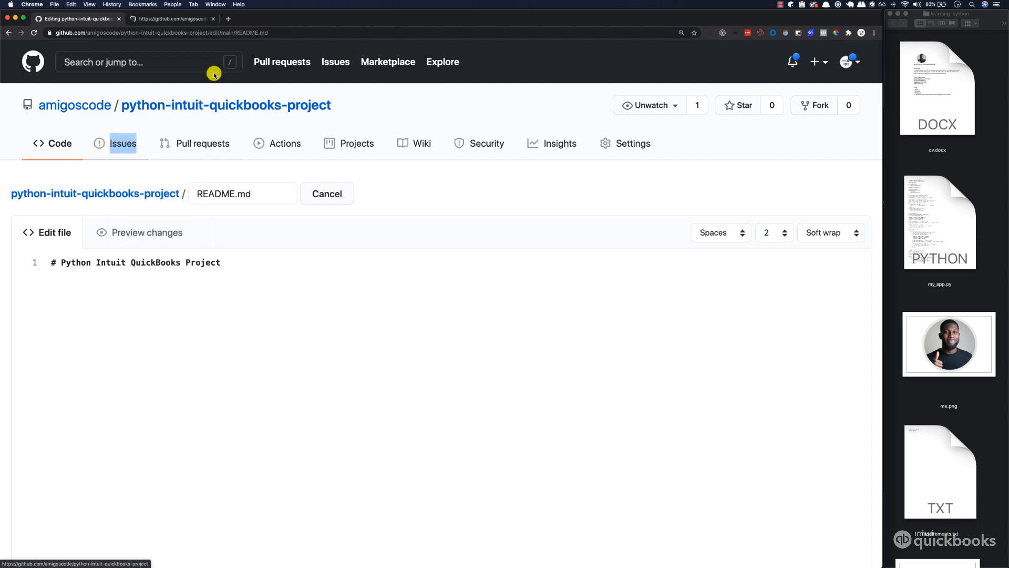
{"action": "left_click", "coordinate": [122, 143]}
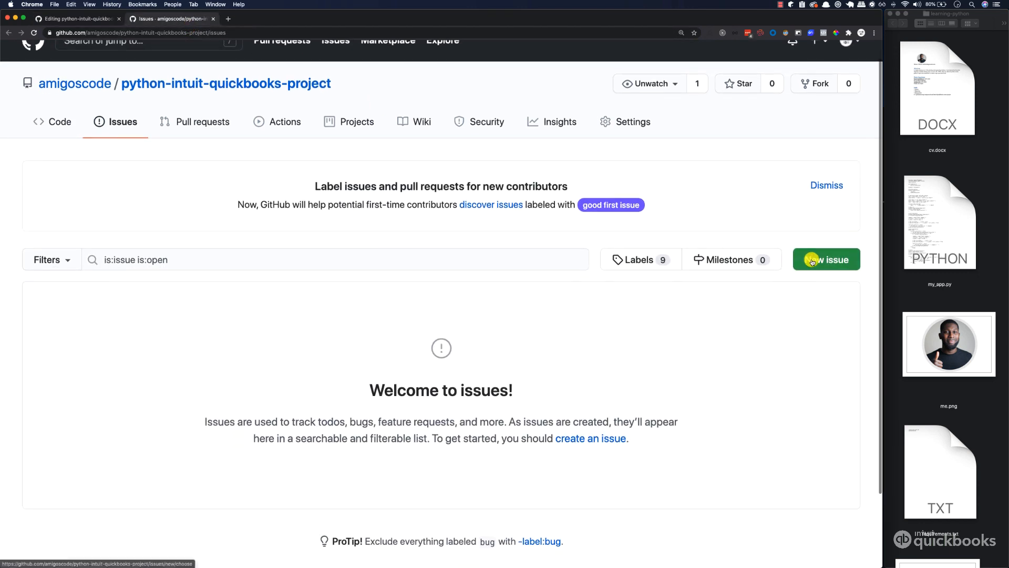
Start a new issue and drop the CV screenshot in to generate its image link.
{"action": "left_click", "coordinate": [826, 259]}
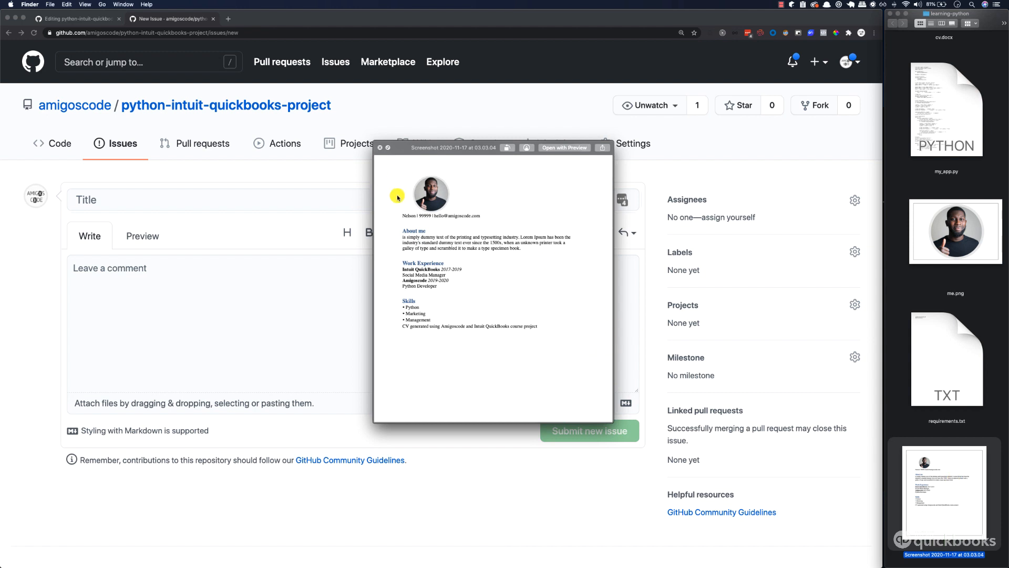
{"action": "left_click", "coordinate": [381, 147]}
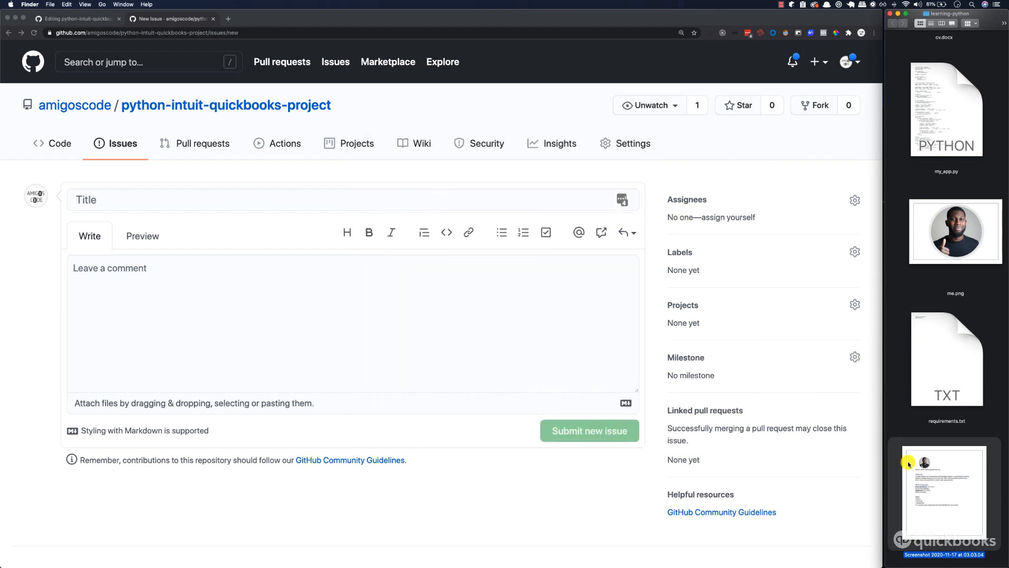
{"action": "left_click_drag", "start_coordinate": [943, 489], "coordinate": [424, 326]}
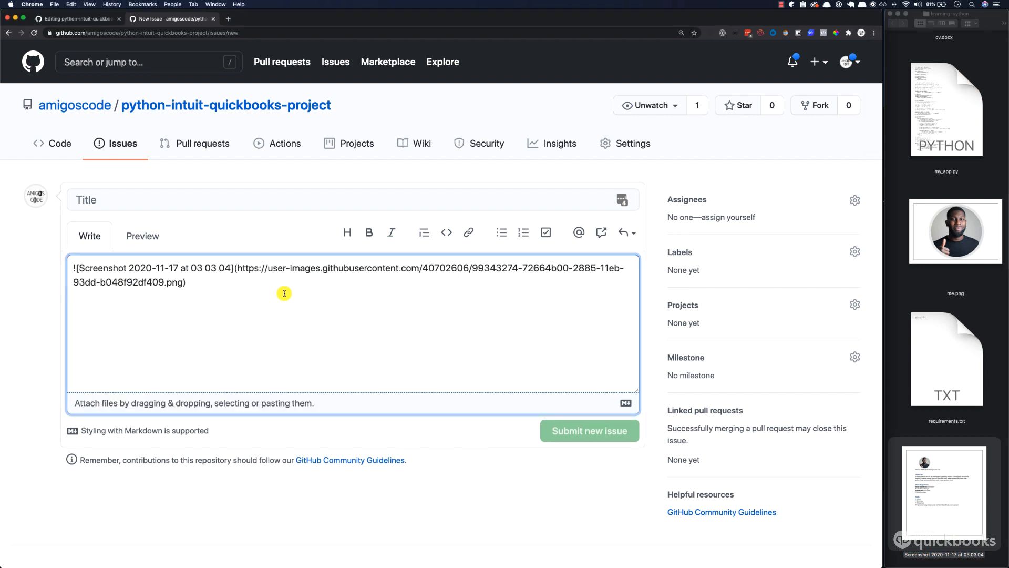
{"action": "key", "text": "cmd+a"}
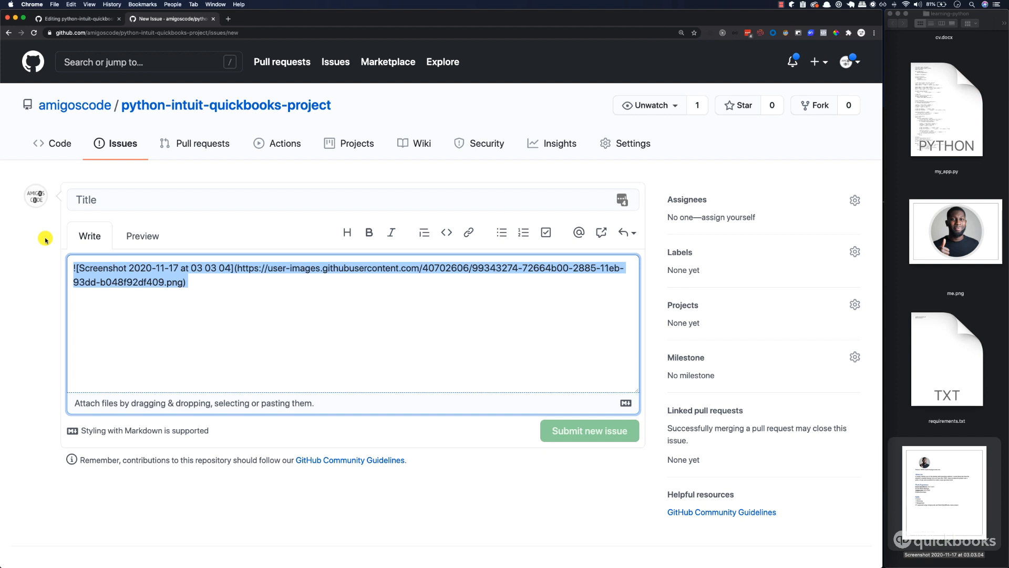
{"action": "mouse_move", "coordinate": [229, 77]}
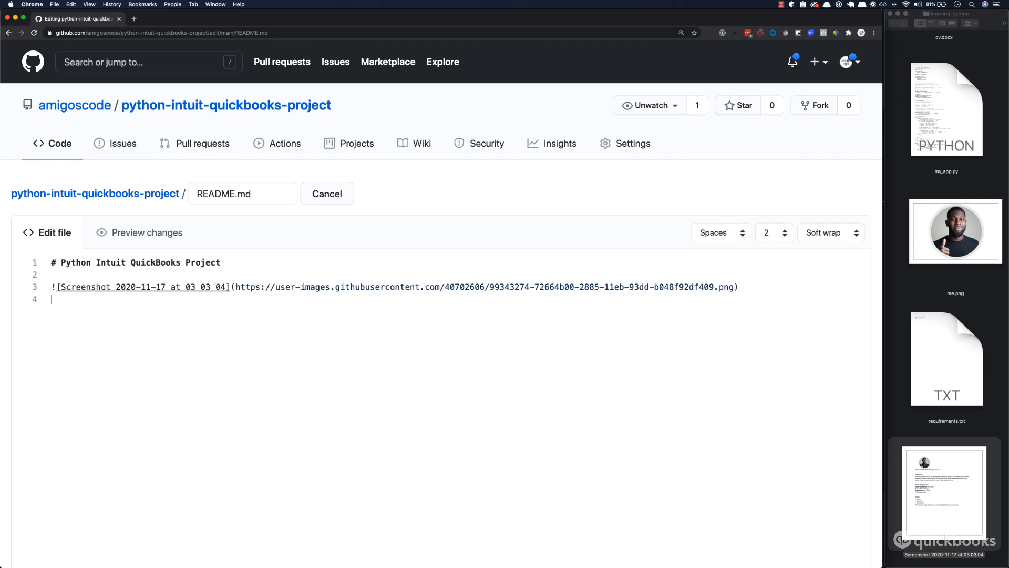
{"action": "mouse_move", "coordinate": [229, 262]}
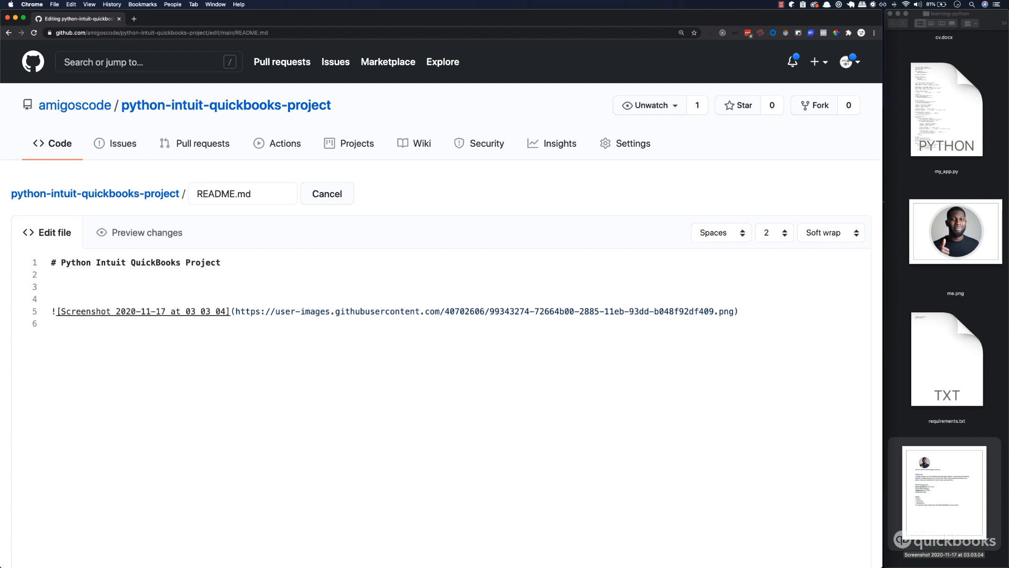
Type an '## Installation' subheading in the README and begin a backtick code span.
{"action": "type", "text": "##"}
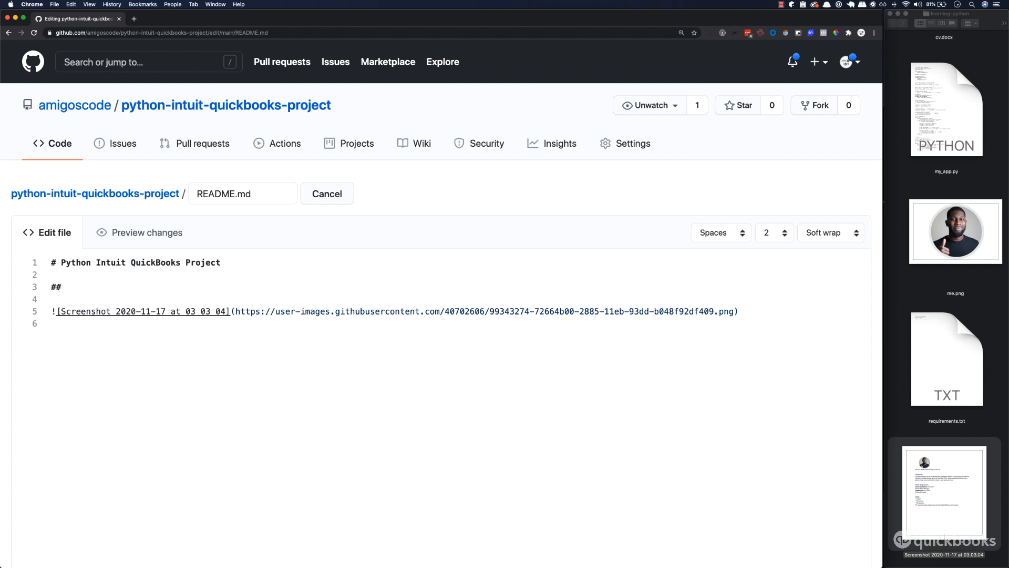
{"action": "type", "text": "Ins"}
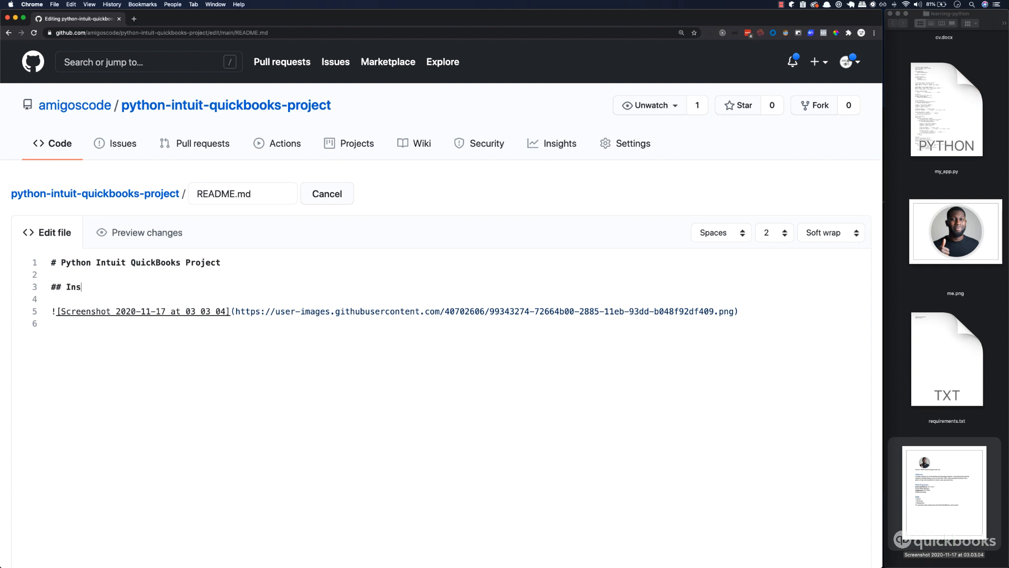
{"action": "type", "text": "tallation"}
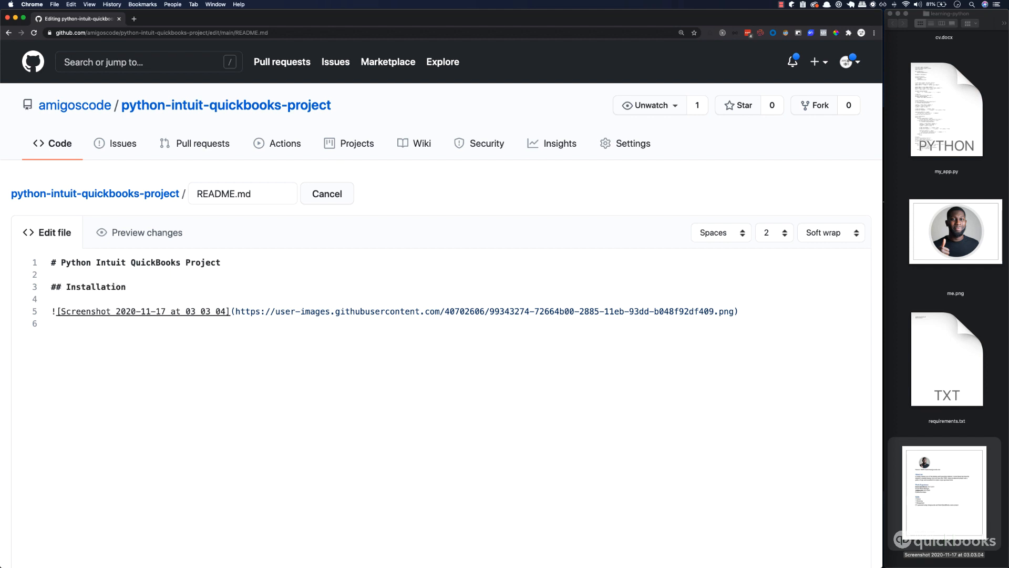
{"action": "type", "text": "`"}
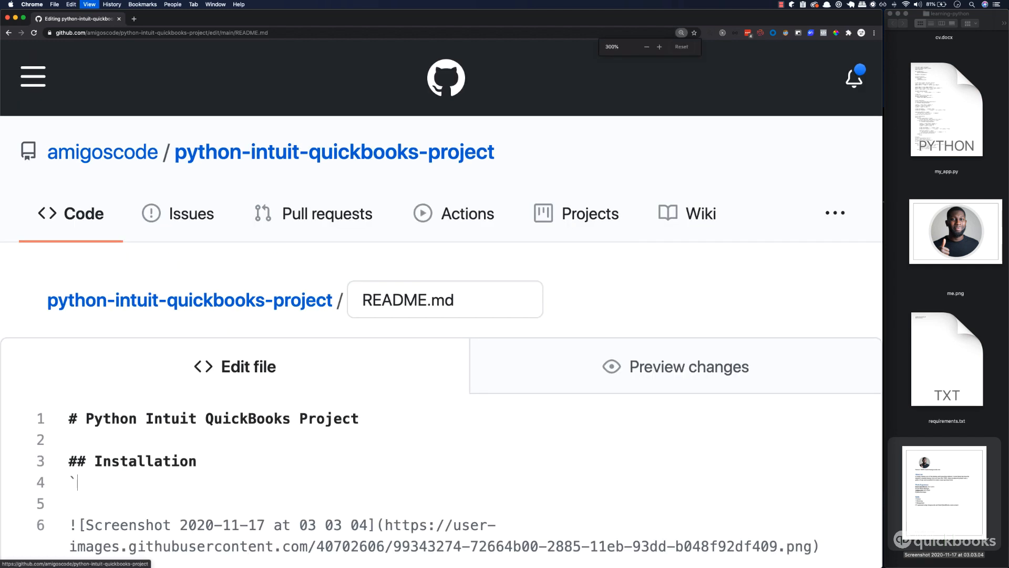
Write the Installation line as 'run `python install -r requirements.txt`'.
{"action": "scroll", "scroll_direction": "down", "scroll_amount": 3}
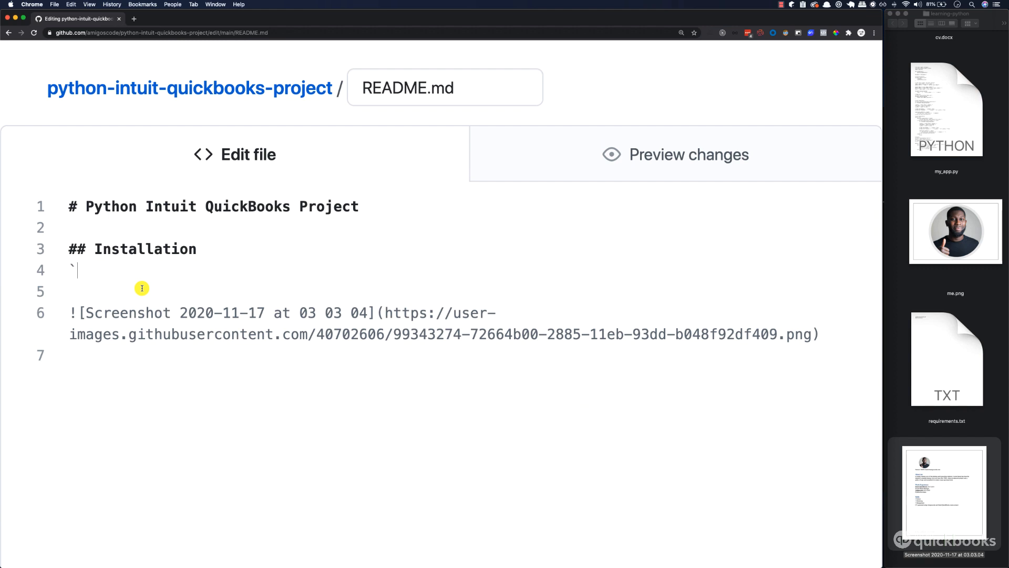
{"action": "type", "text": "pyth"}
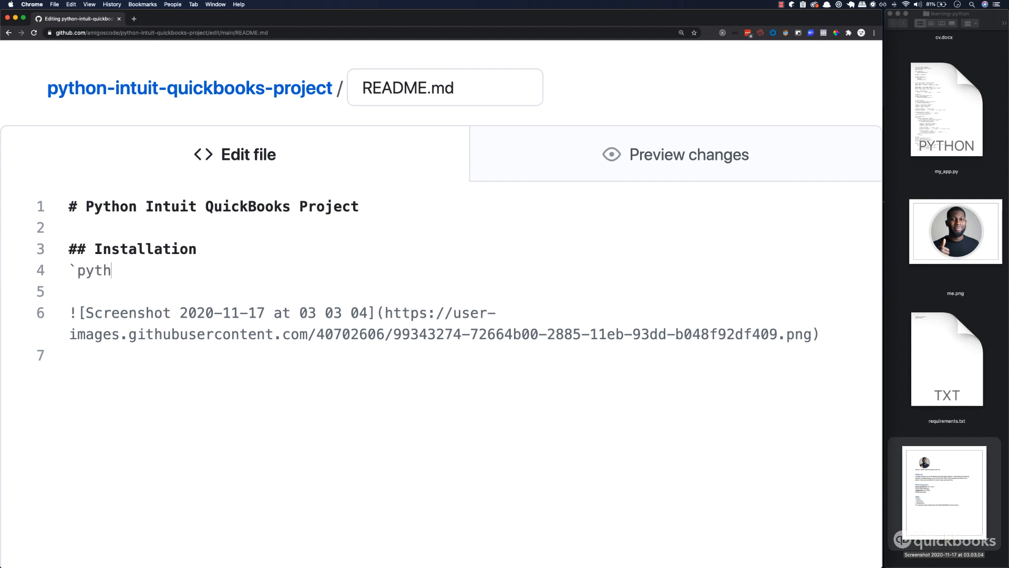
{"action": "type", "text": "on"}
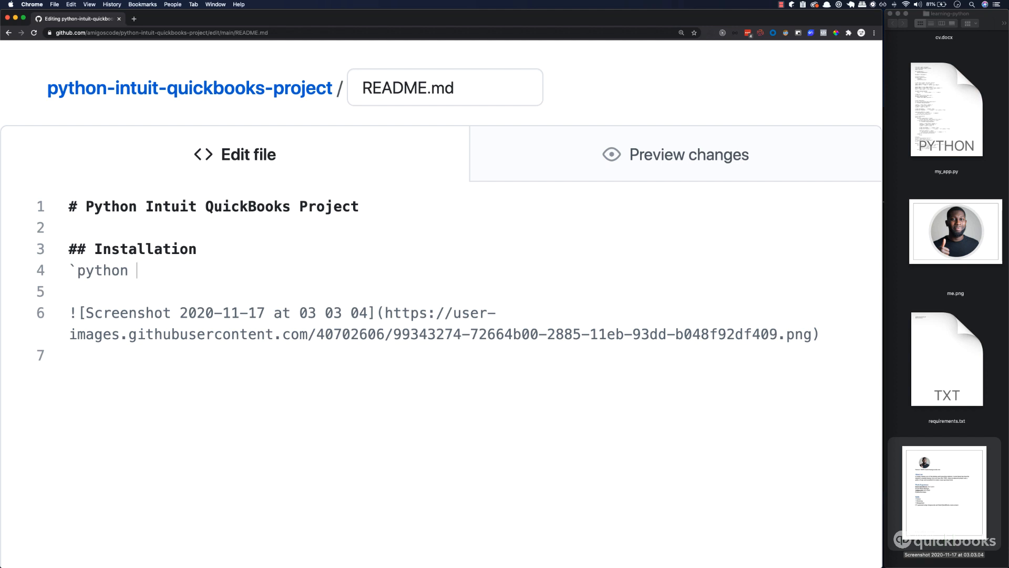
{"action": "type", "text": "install -r"}
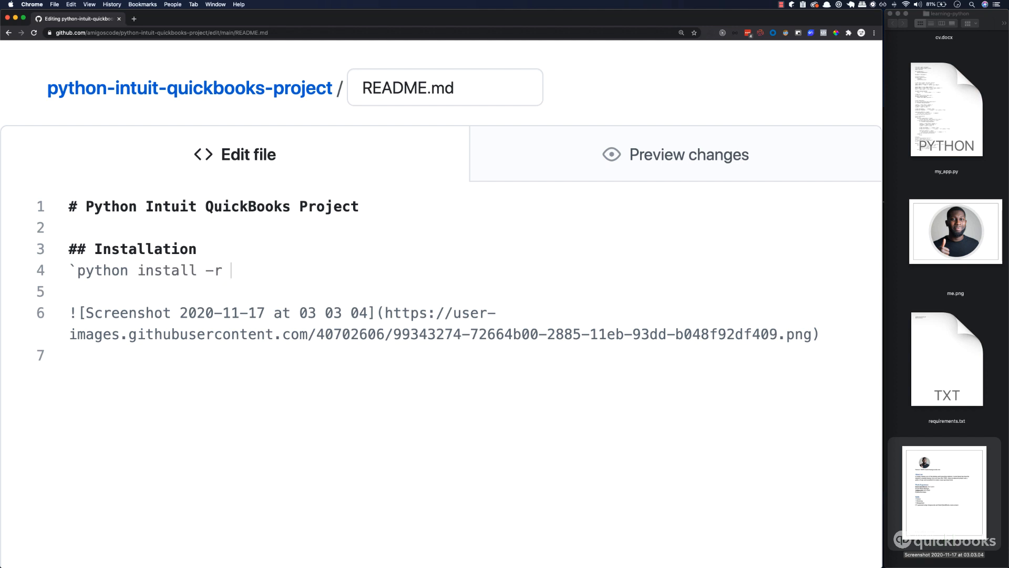
{"action": "type", "text": "requir"}
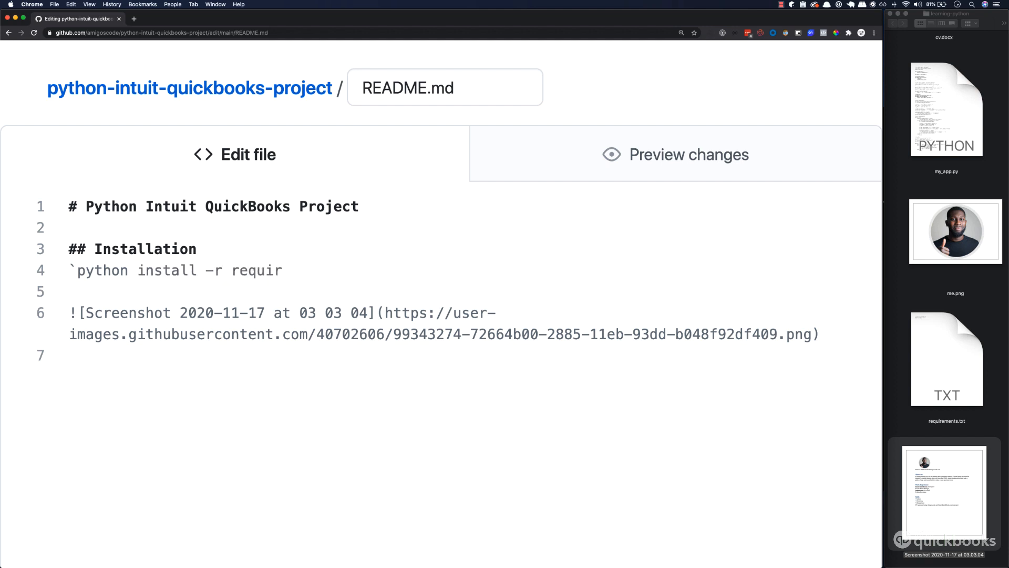
{"action": "type", "text": "ements."}
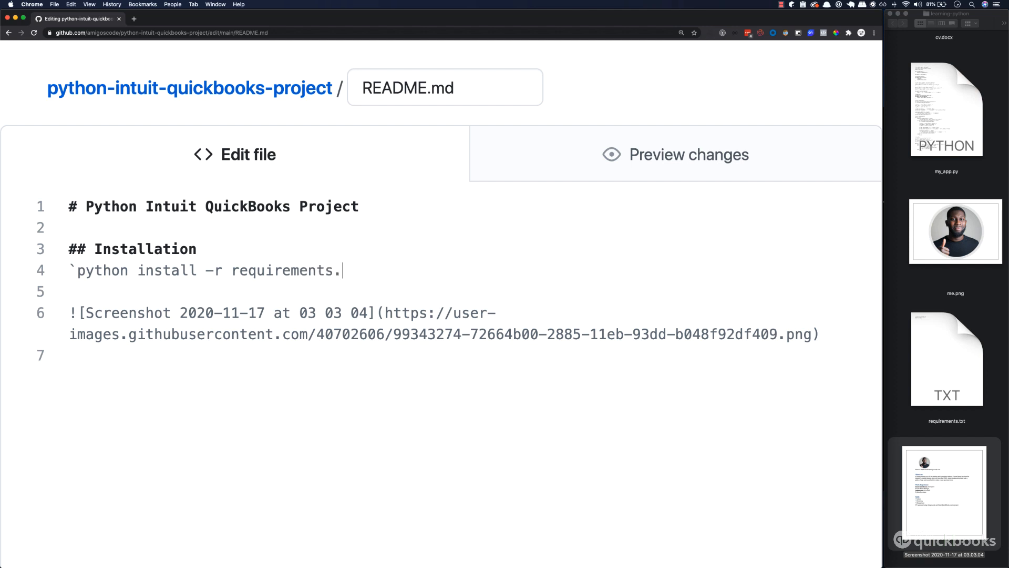
{"action": "type", "text": "txt`"}
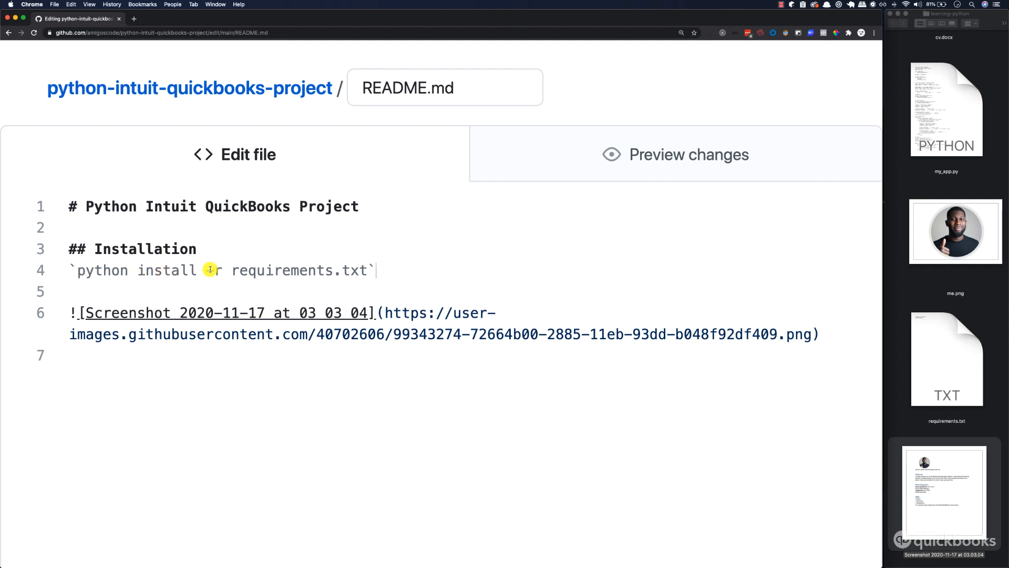
{"action": "double_click", "coordinate": [293, 270]}
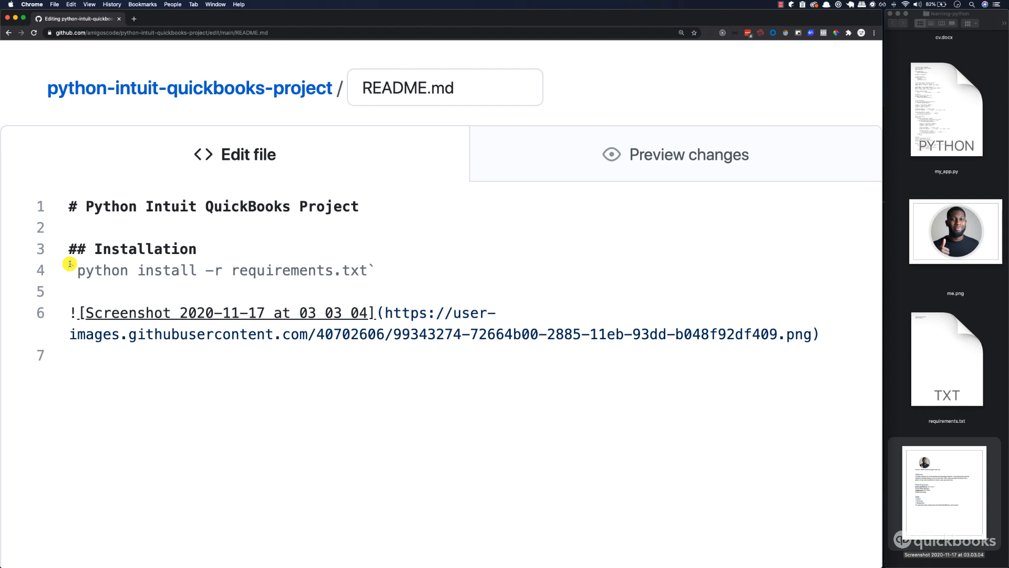
{"action": "type", "text": "run `"}
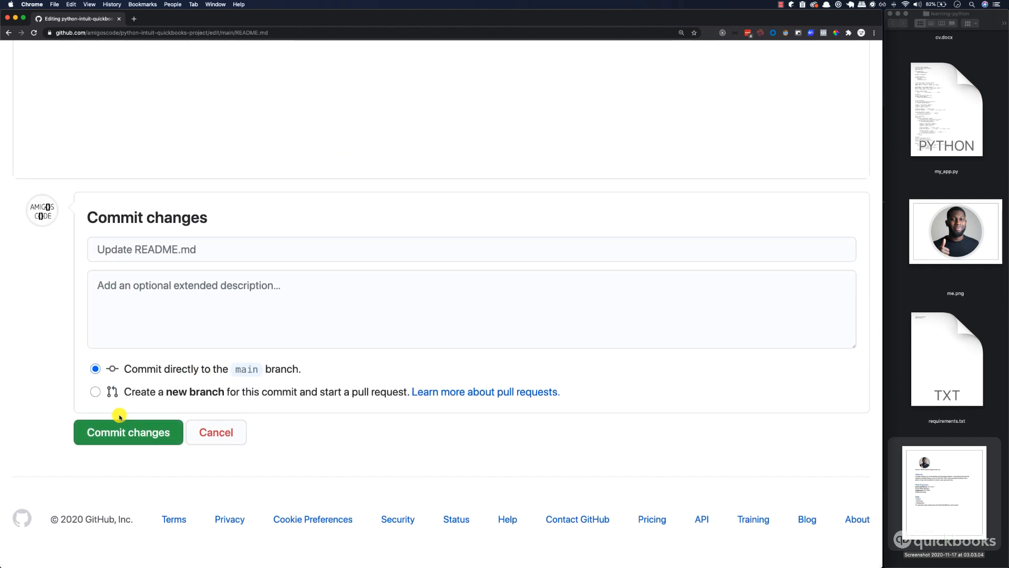
Commit the README edit as 'Update README.md' and scroll through the rendered page.
{"action": "left_click", "coordinate": [127, 432]}
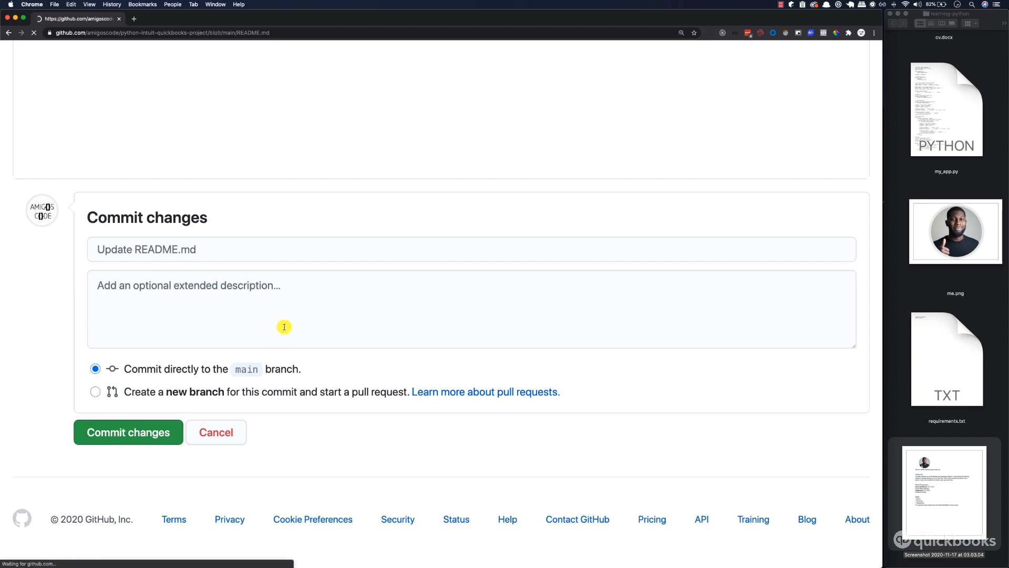
{"action": "left_click", "coordinate": [127, 432]}
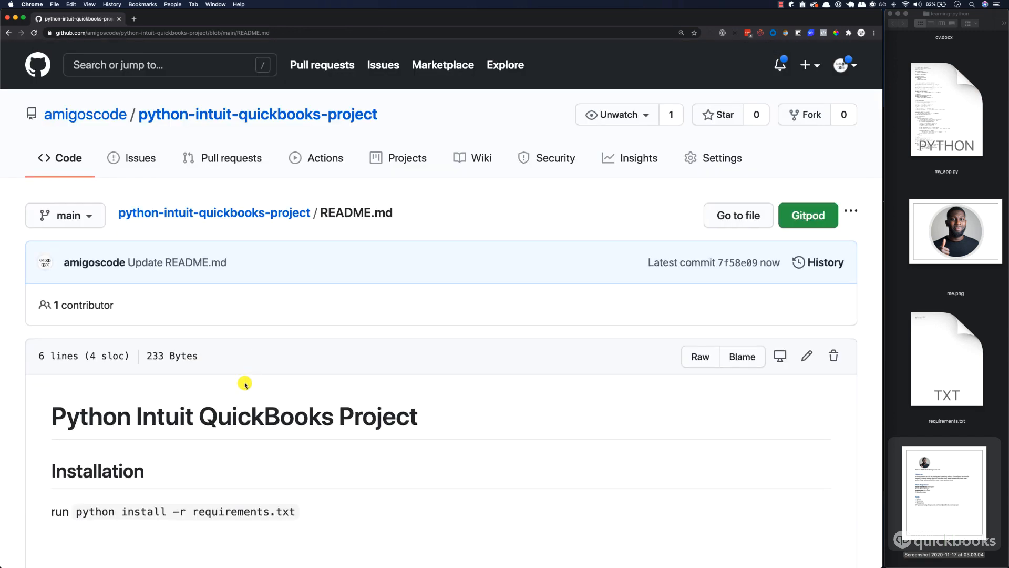
{"action": "scroll", "scroll_direction": "down", "scroll_amount": 3}
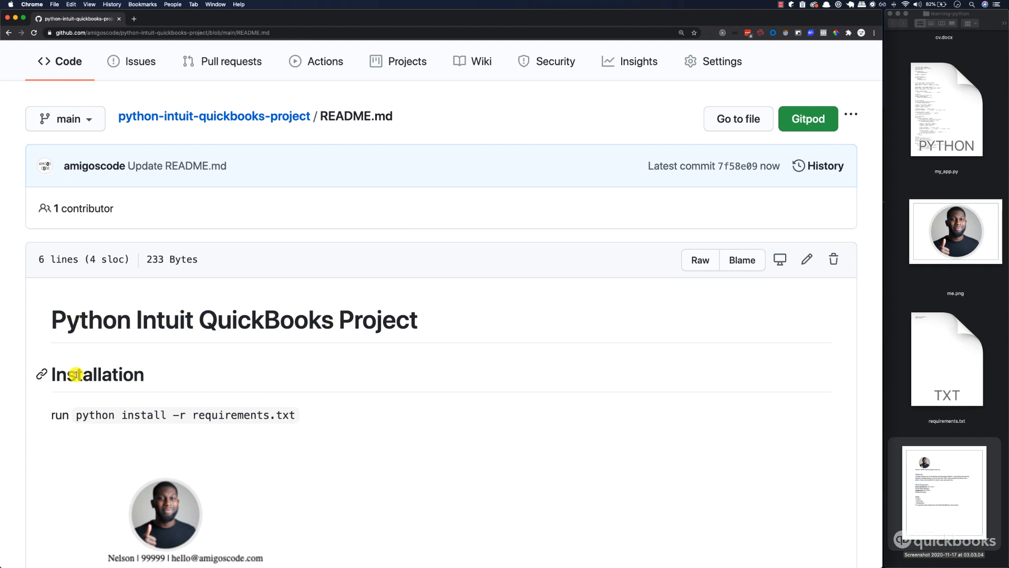
{"action": "scroll", "scroll_direction": "down", "scroll_amount": 3}
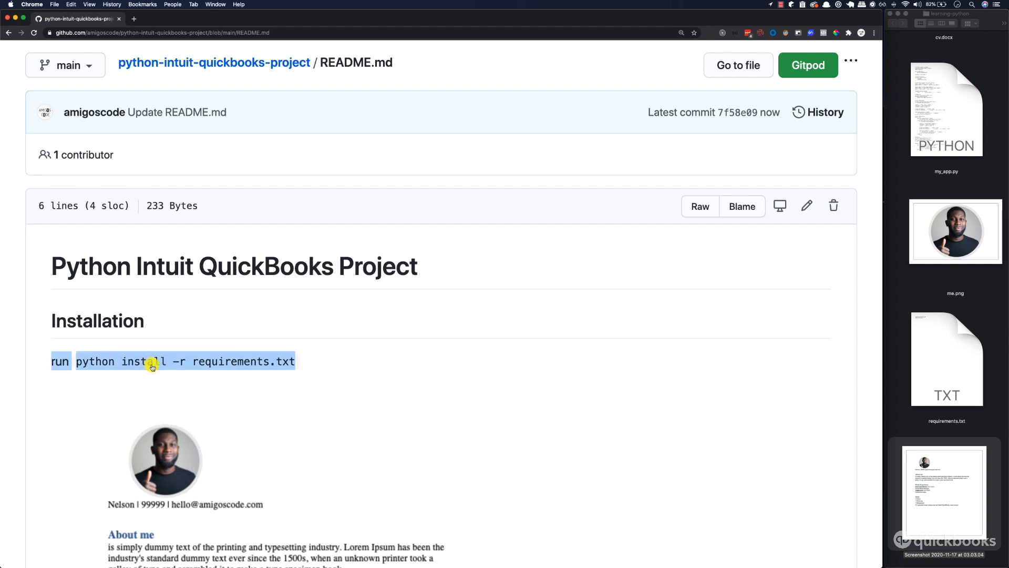
{"action": "scroll", "scroll_direction": "down", "scroll_amount": 3}
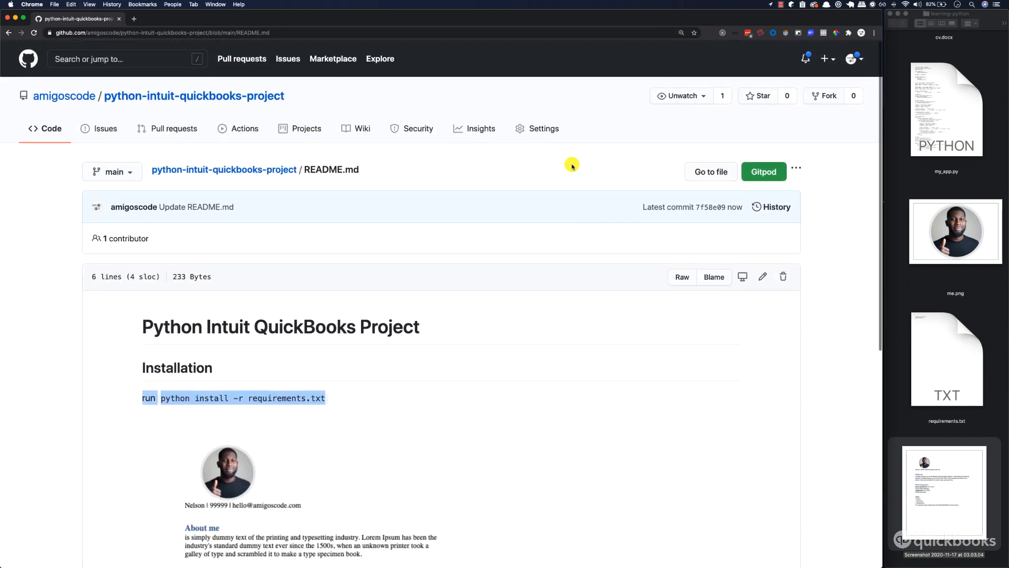
{"action": "mouse_move", "coordinate": [327, 226]}
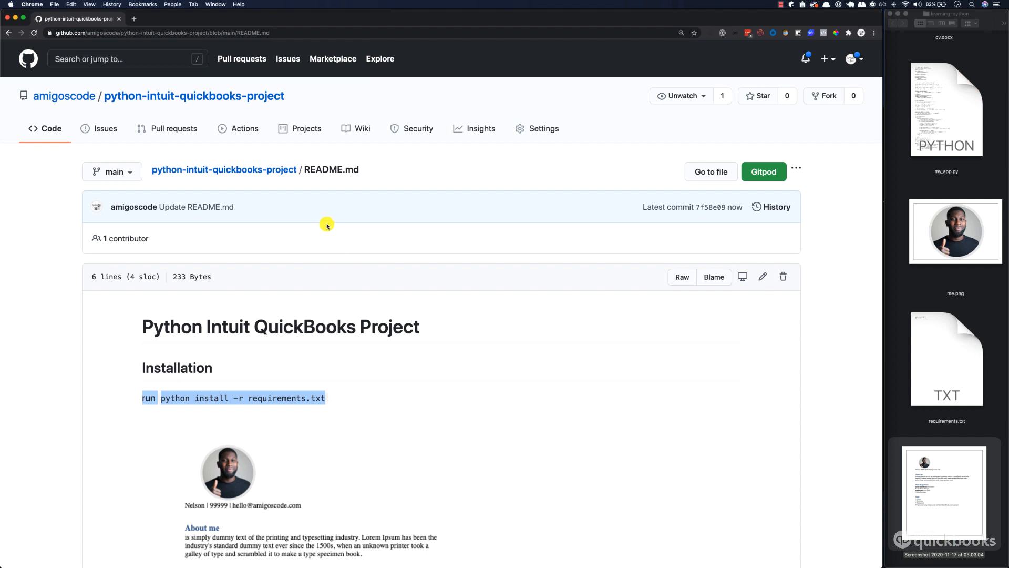
{"action": "mouse_move", "coordinate": [64, 95]}
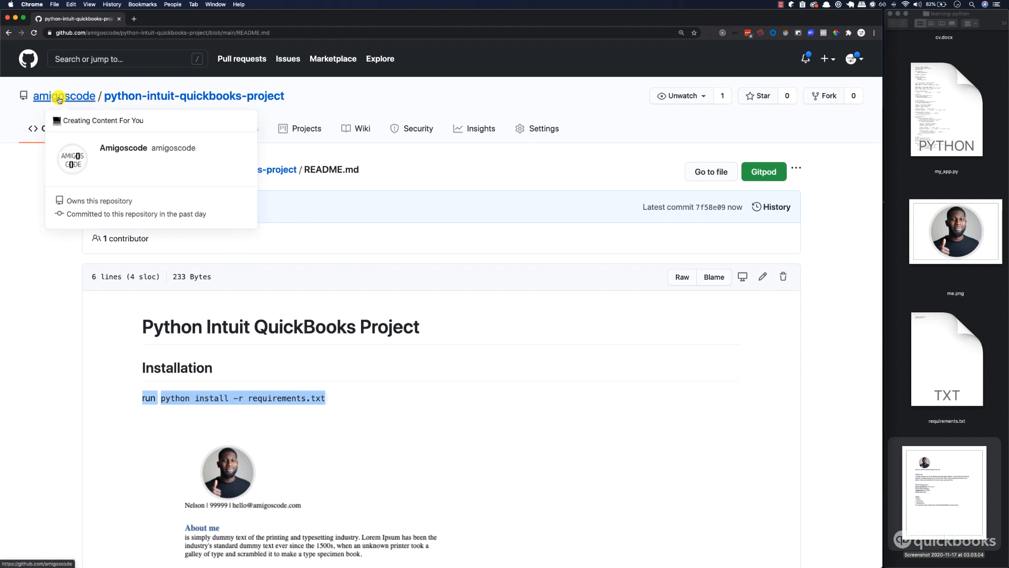
{"action": "mouse_move", "coordinate": [112, 86]}
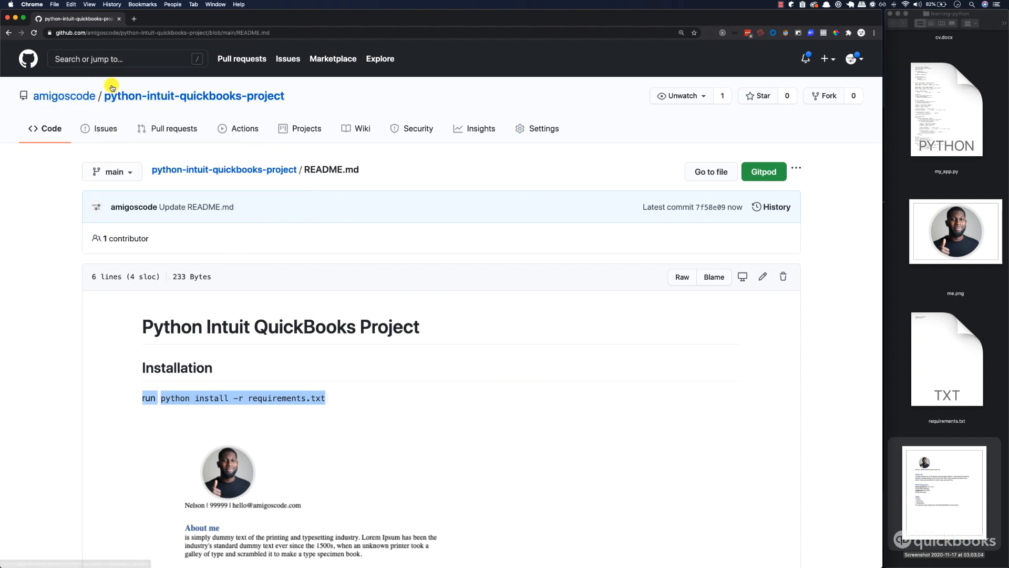
{"action": "mouse_move", "coordinate": [221, 87]}
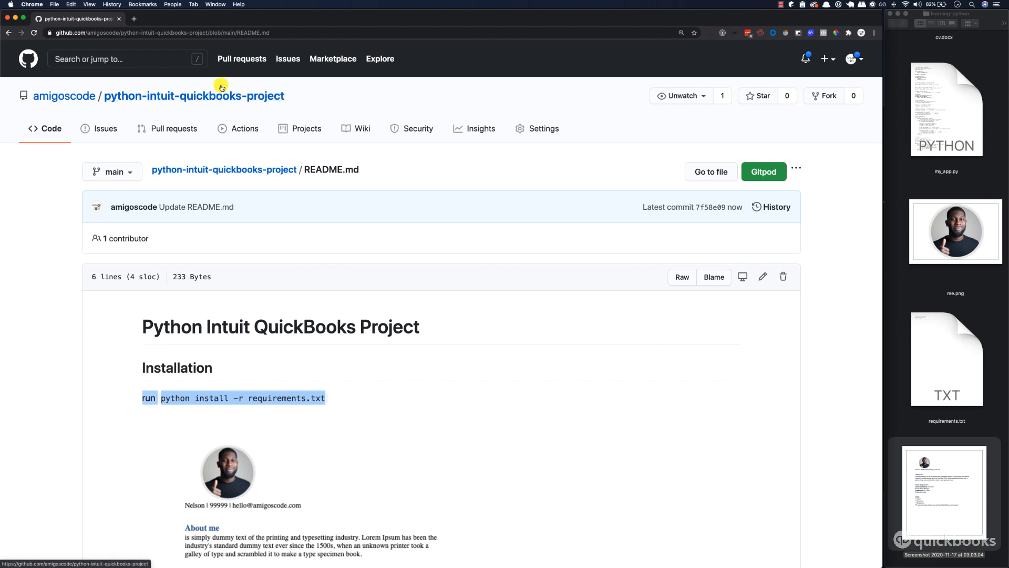
Go to the python-intuit-quickbooks-project home page via the repository name in the header.
{"action": "left_click", "coordinate": [194, 95]}
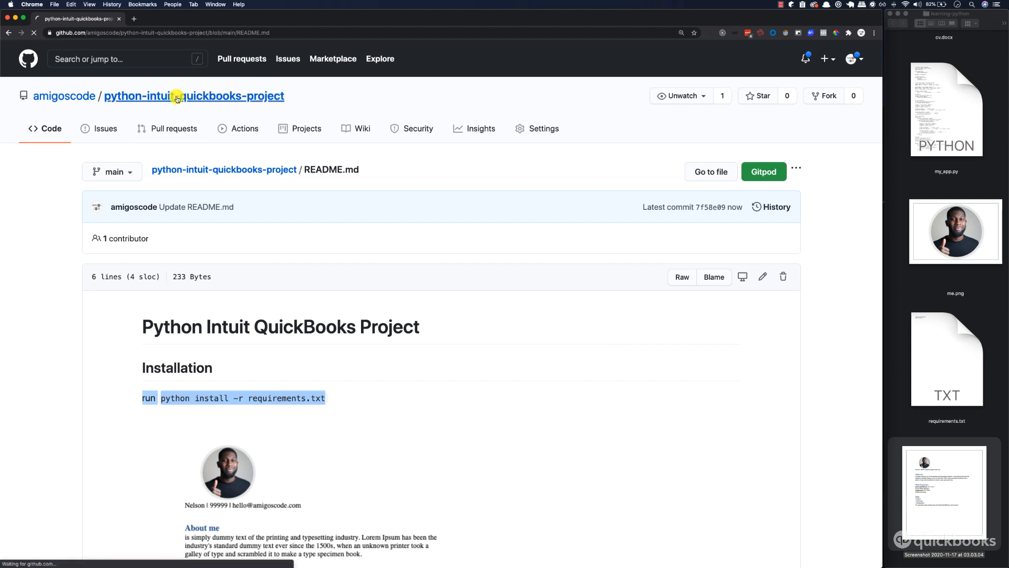
{"action": "left_click", "coordinate": [193, 96]}
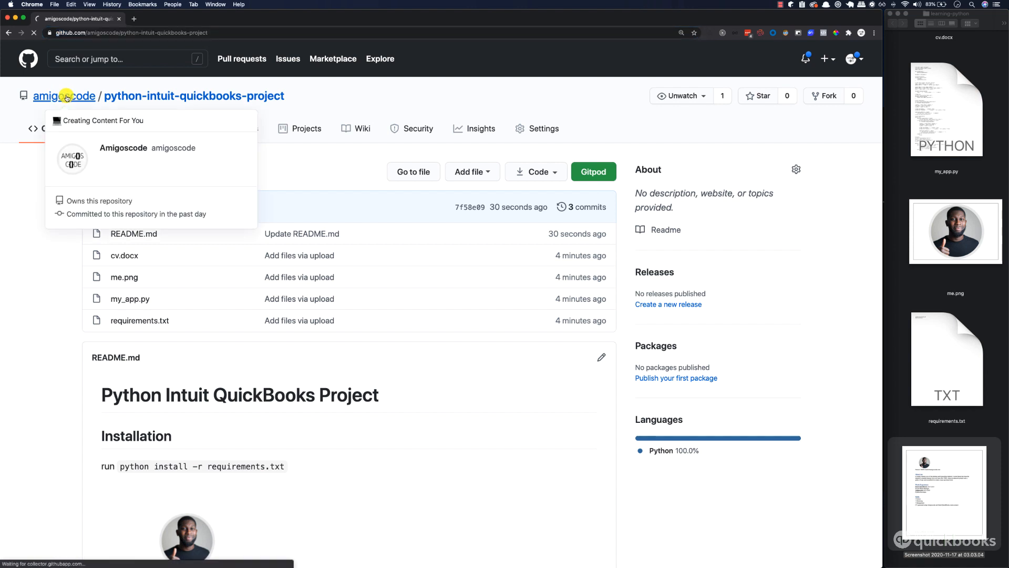
Open the owner's profile and its Repositories list, showing python-intuit-quickbooks-project first.
{"action": "left_click", "coordinate": [63, 95]}
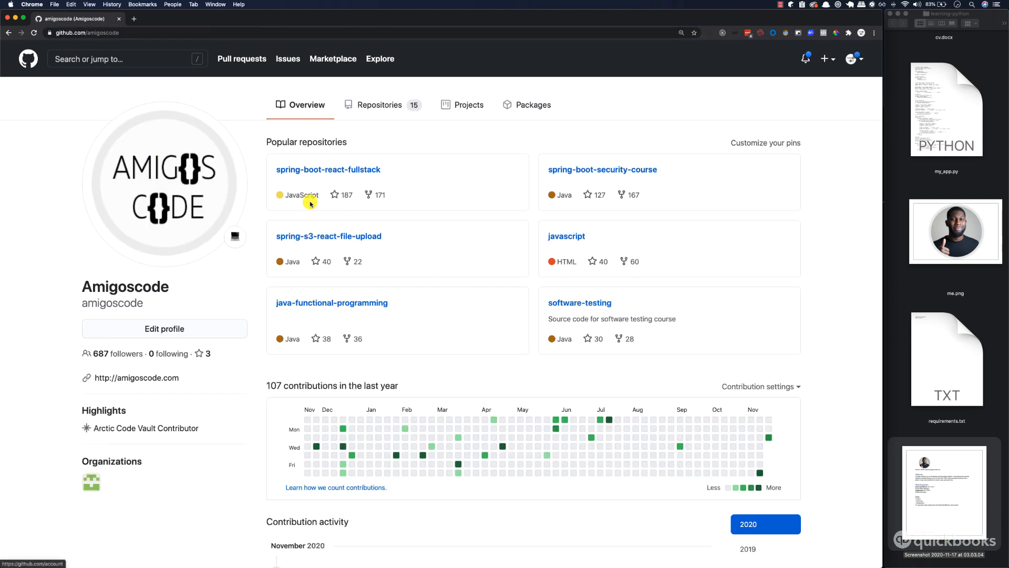
{"action": "mouse_move", "coordinate": [285, 487]}
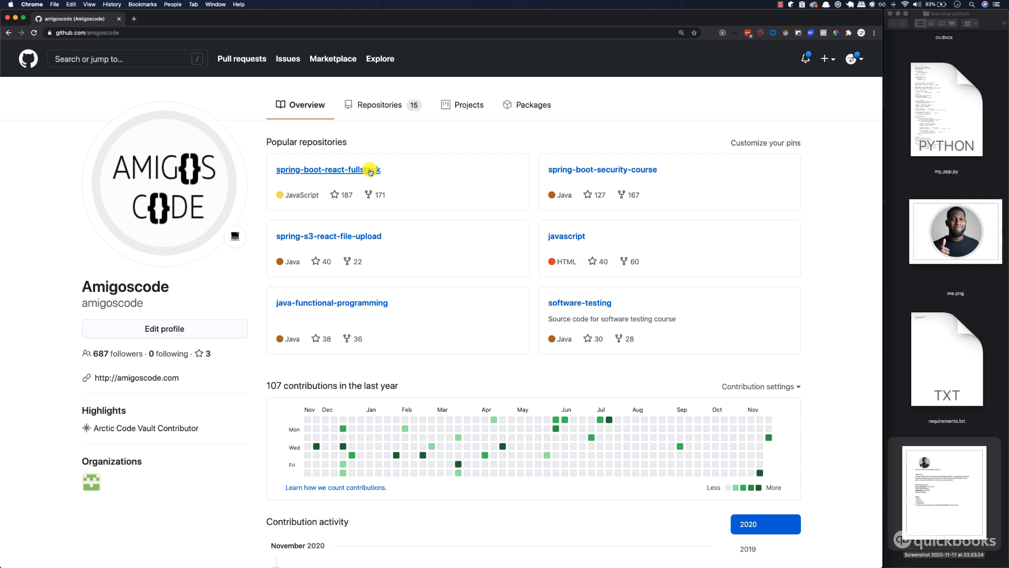
{"action": "left_click", "coordinate": [377, 104]}
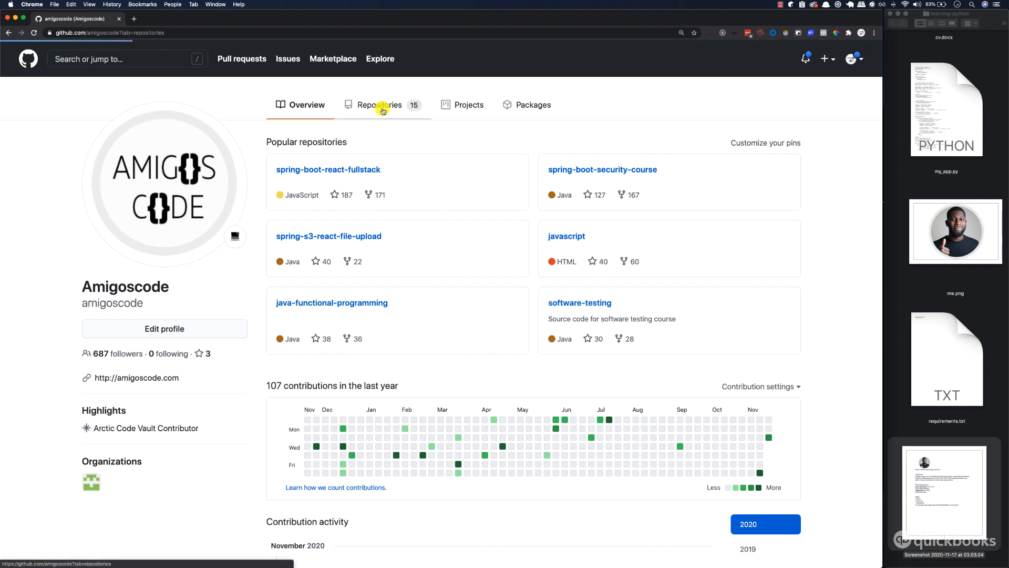
{"action": "left_click", "coordinate": [380, 104]}
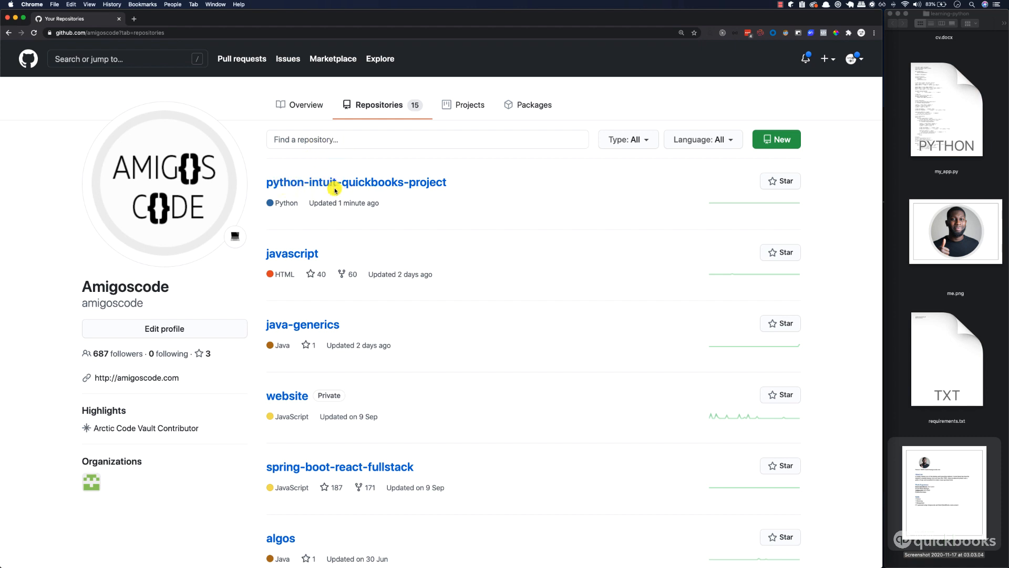
{"action": "mouse_move", "coordinate": [334, 197]}
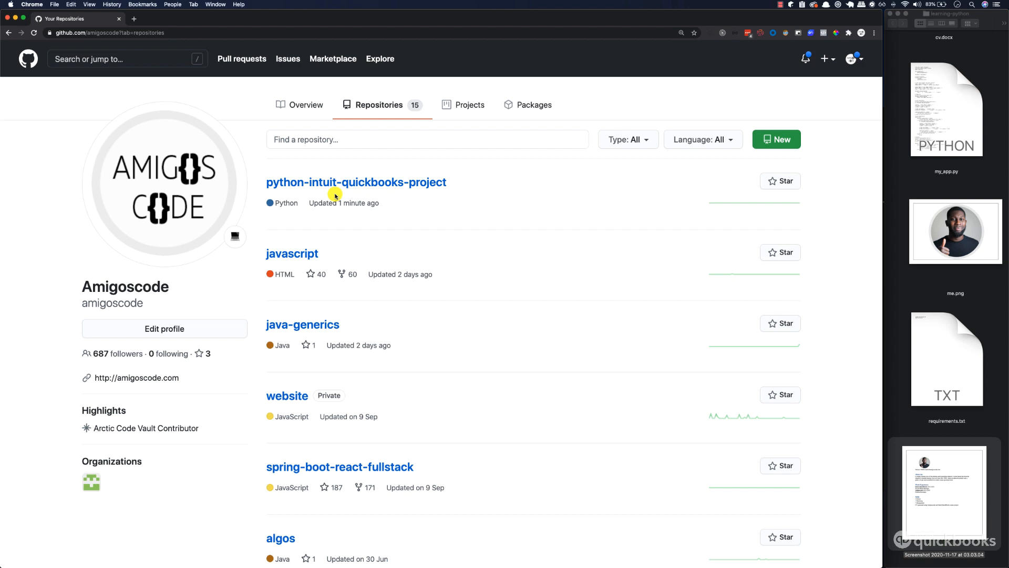